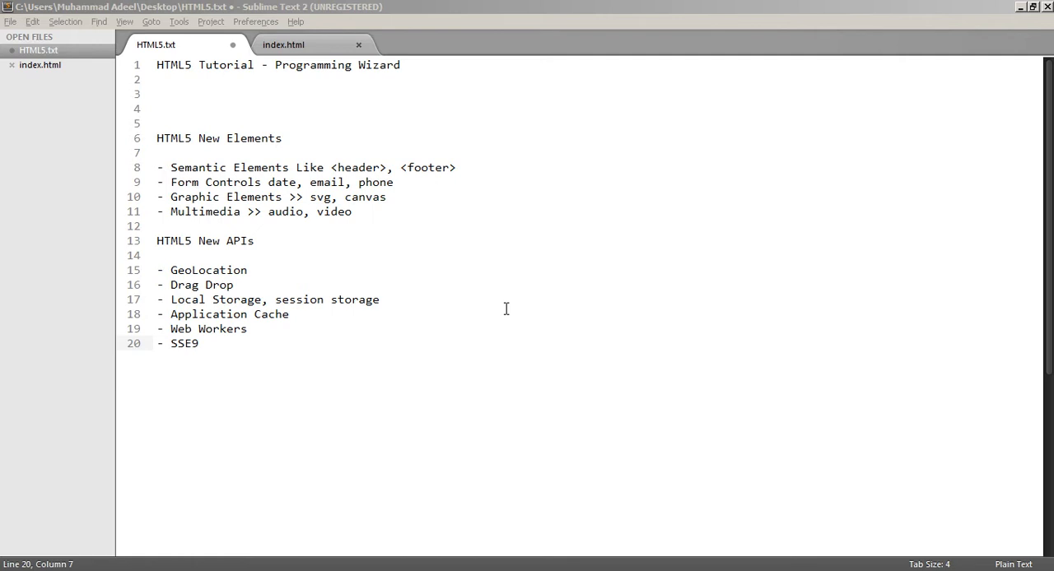
Highlight Local Storage and session storage in the notes, then open index.html from youtube training
drag(170, 299, 247, 328)
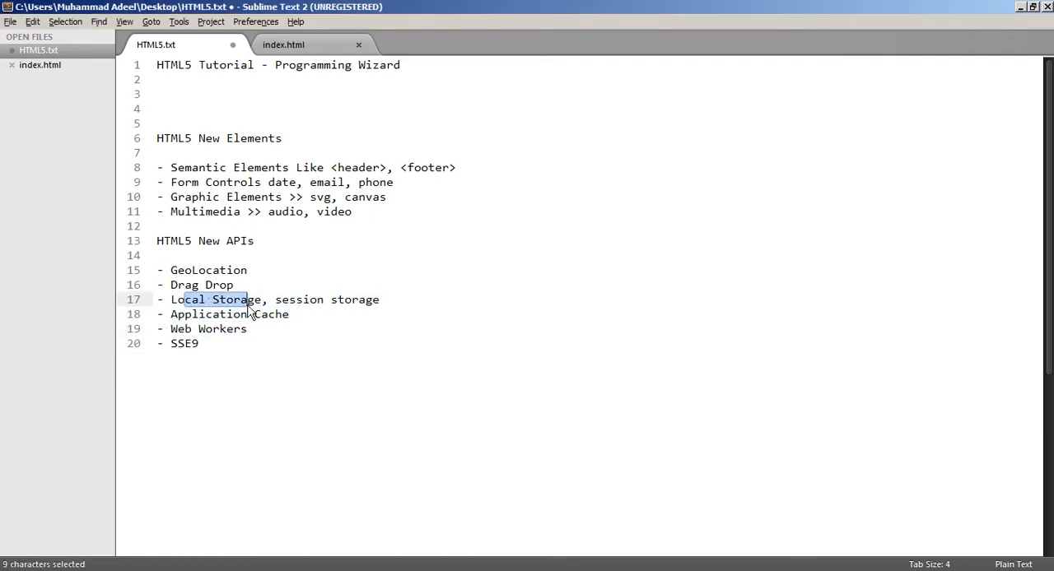
drag(269, 299, 379, 299)
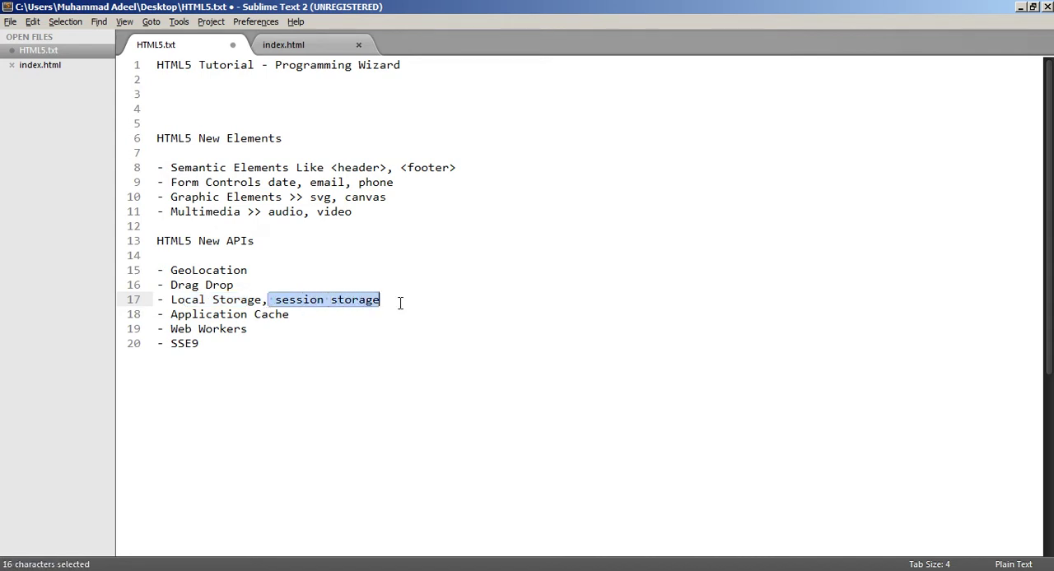
click(379, 300)
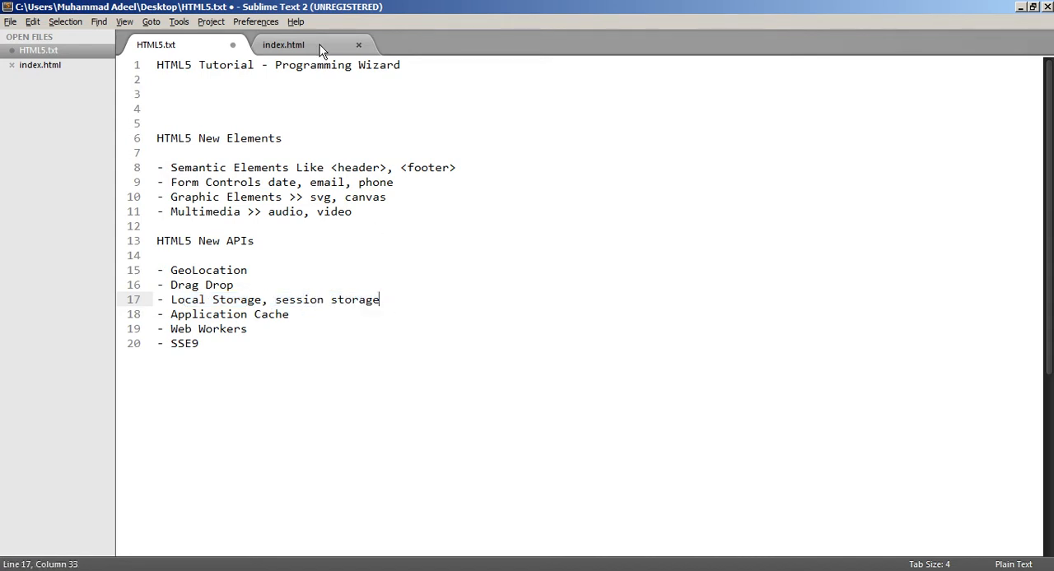
click(297, 44)
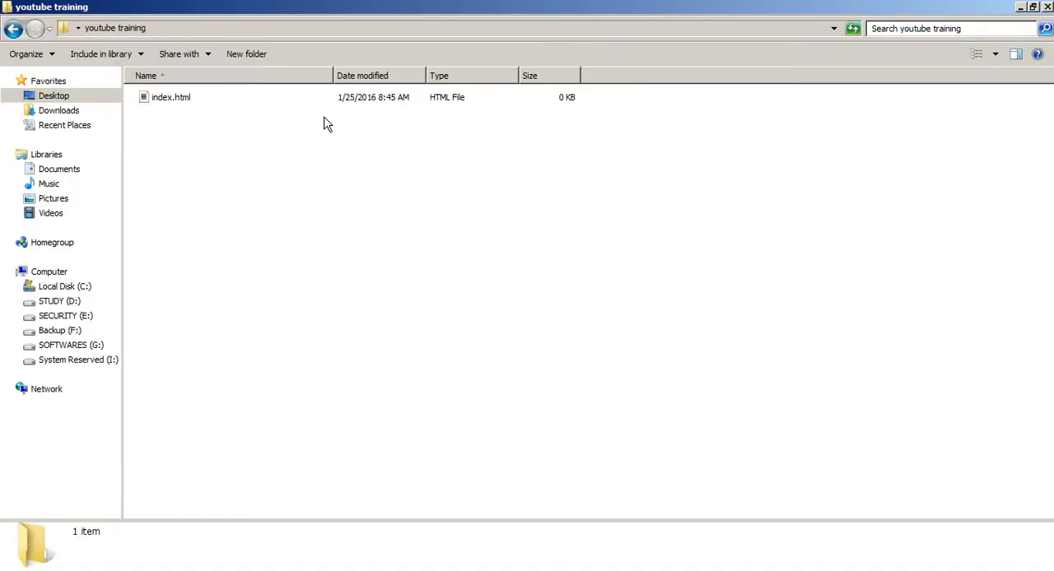
double_click(170, 97)
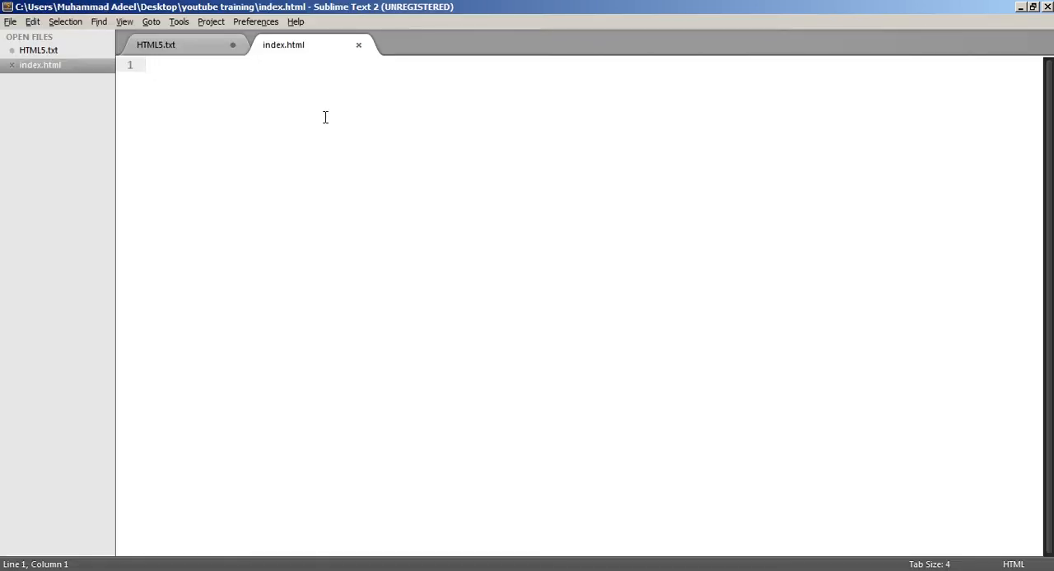
Write an HTML skeleton with <!DOCTYPE html> and title 'HTML5 Session Storage API', then return to notes
text(html)
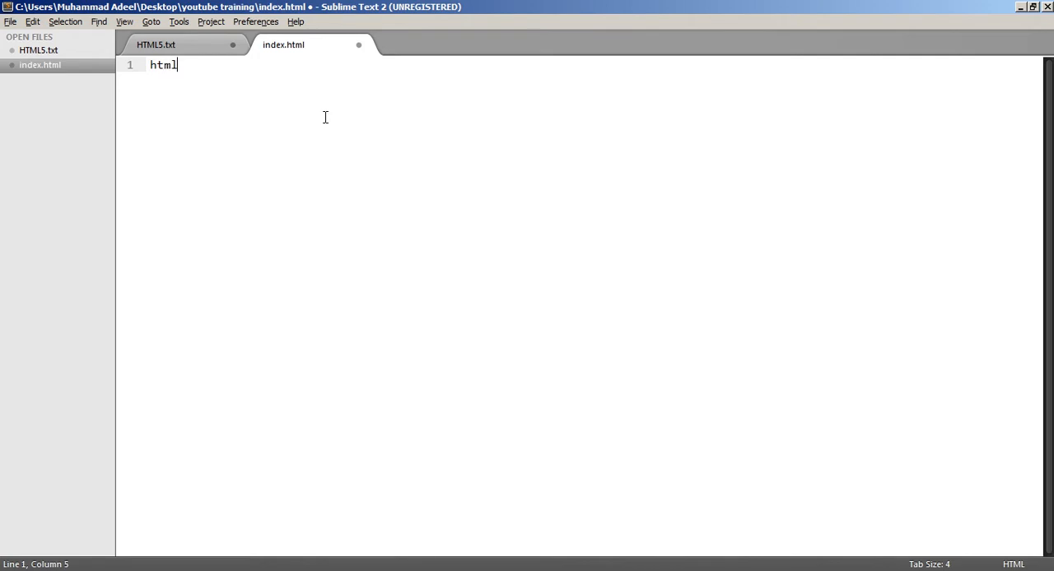
text(html)
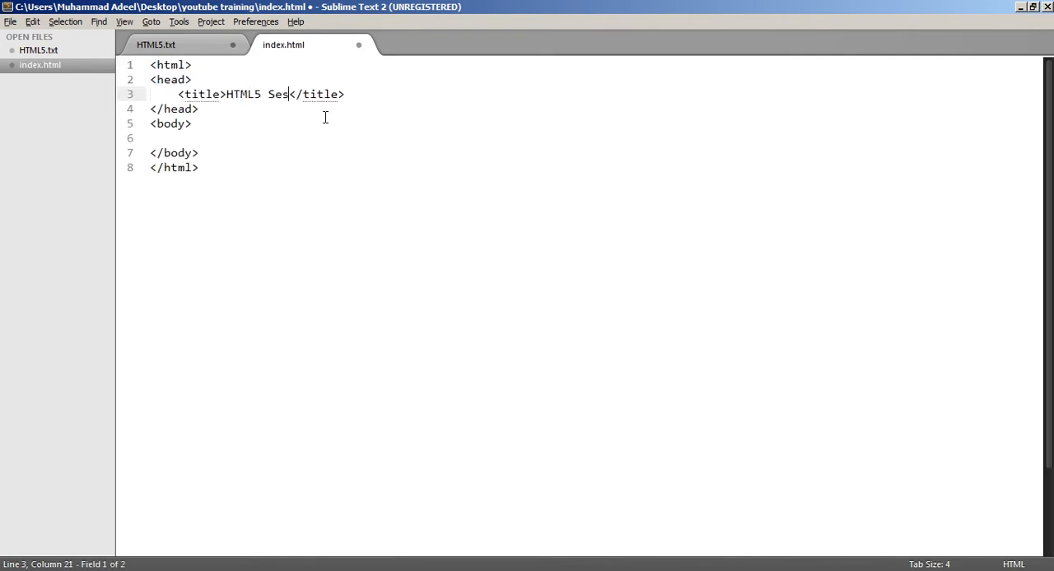
text(sion Storage API)
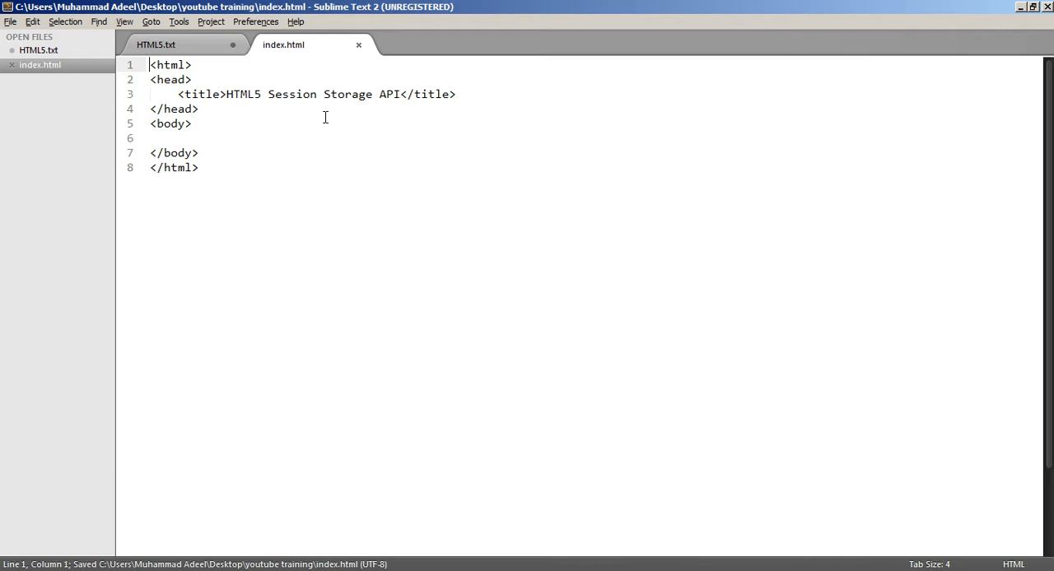
text(<!)
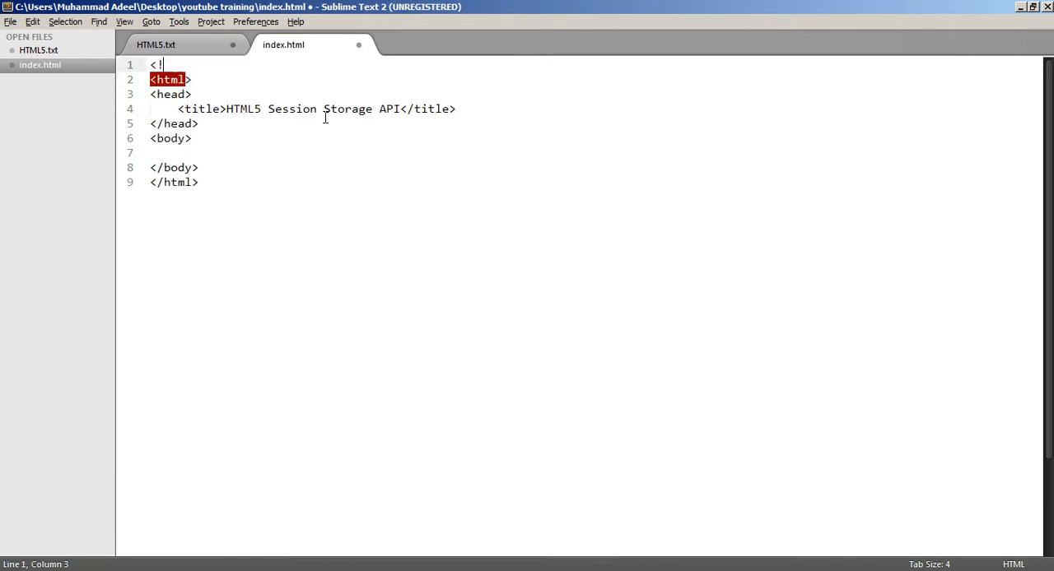
text(DOCTYPE)
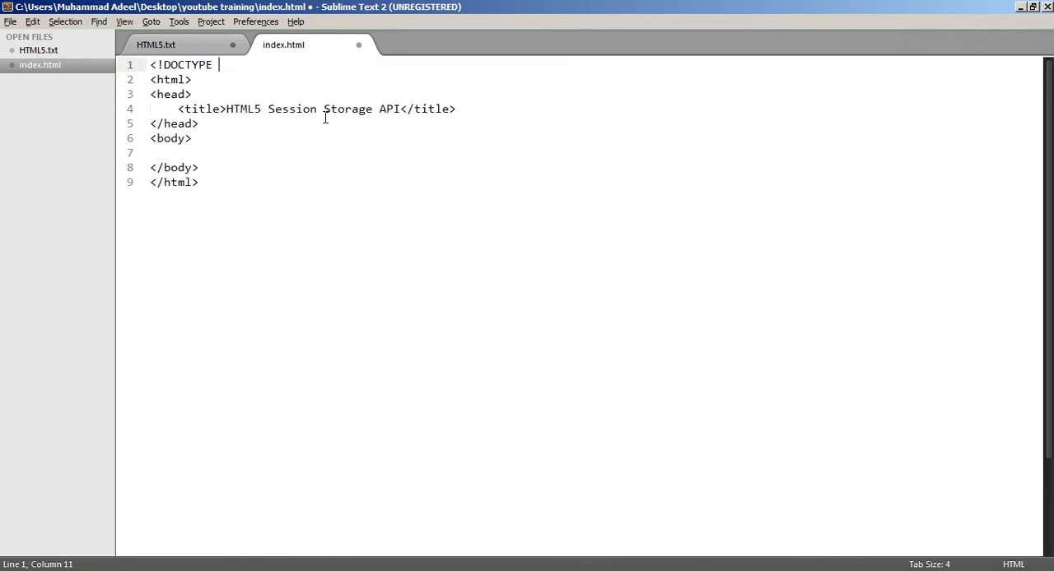
text(html>)
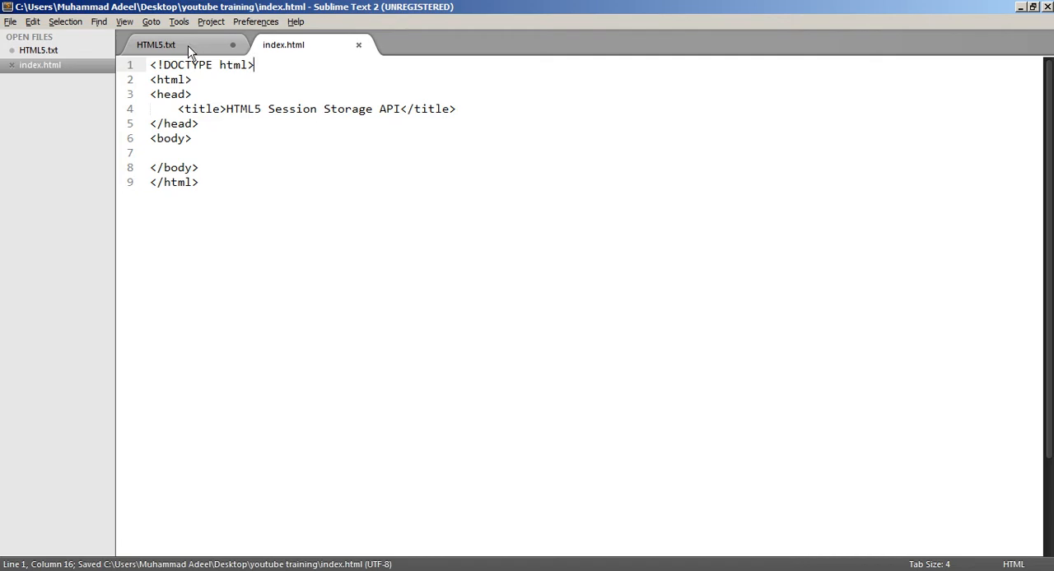
click(165, 48)
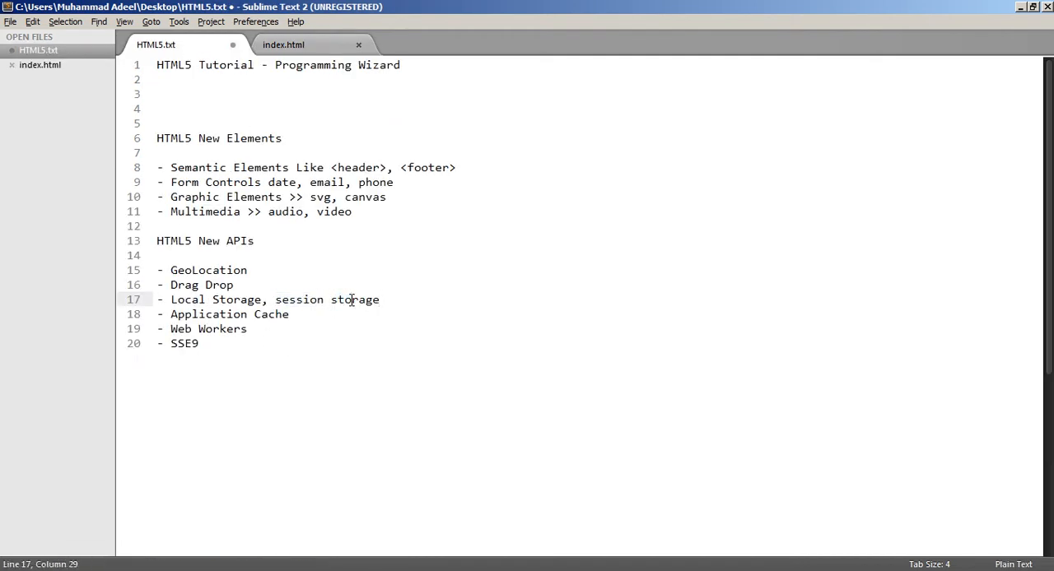
Highlight 'session storage' in the HTML5 notes, then go back to index.html
drag(299, 299, 379, 299)
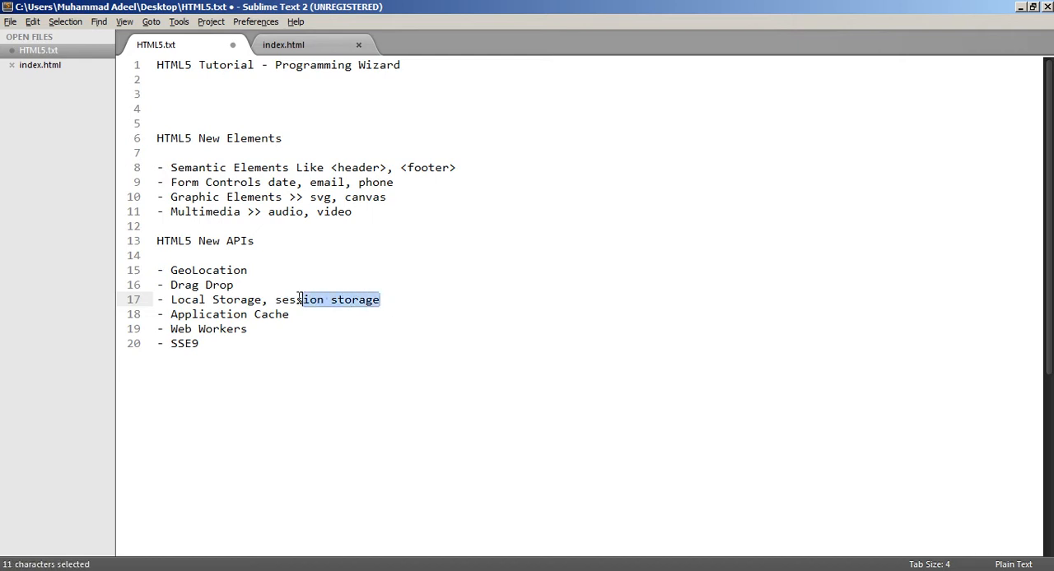
click(267, 299)
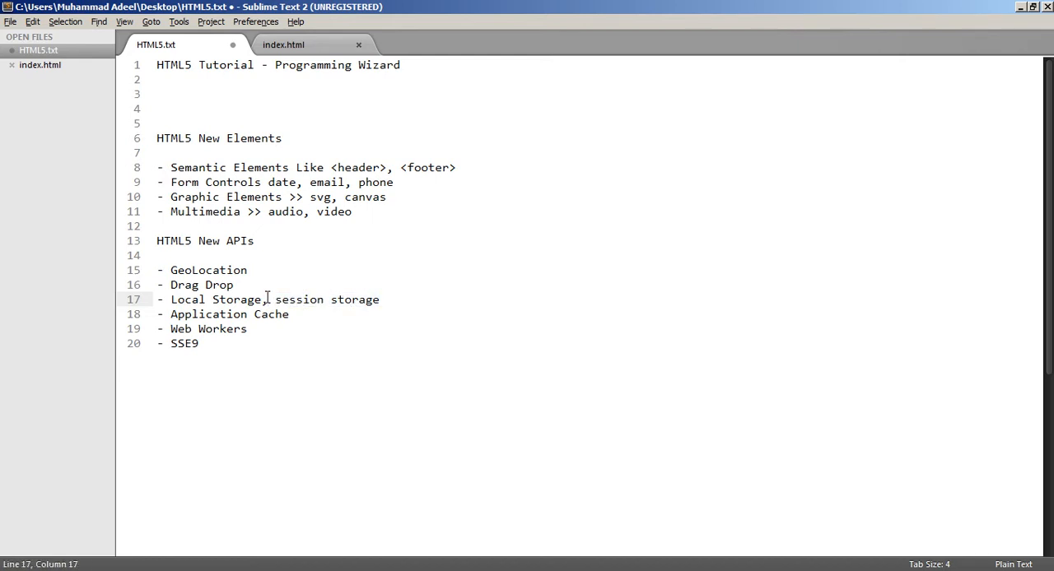
drag(270, 298, 379, 299)
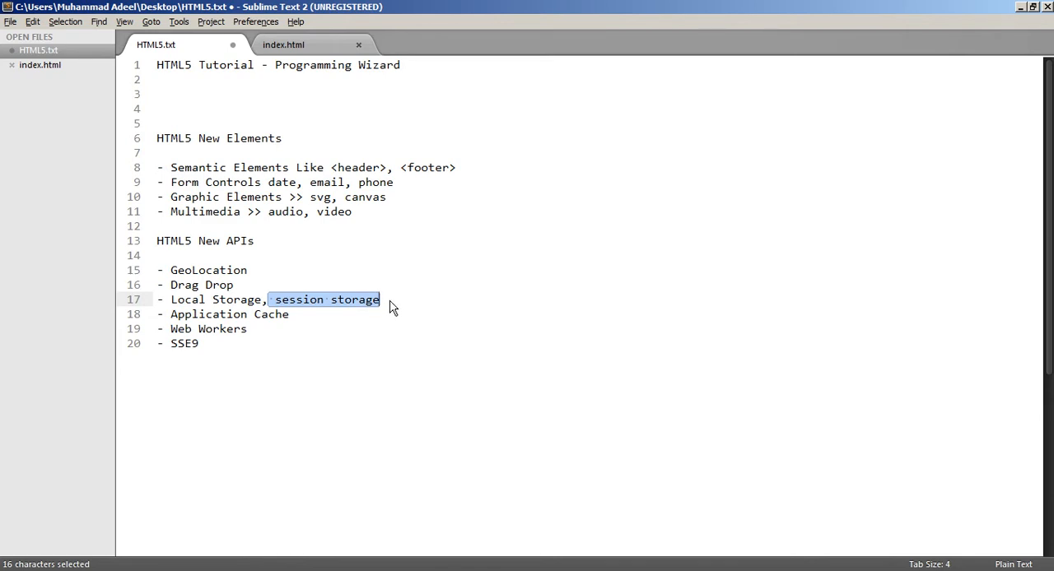
click(387, 300)
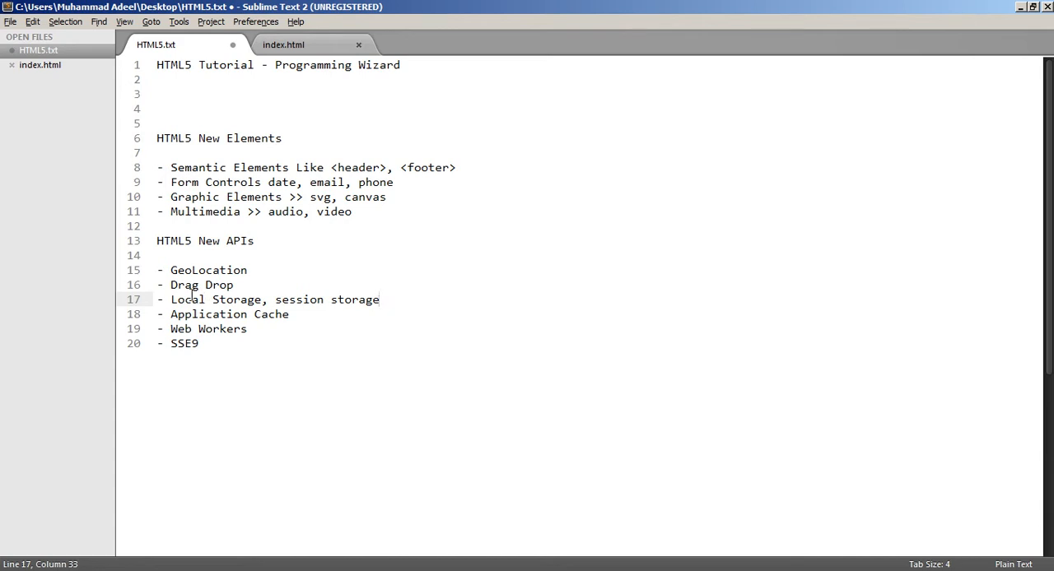
click(239, 299)
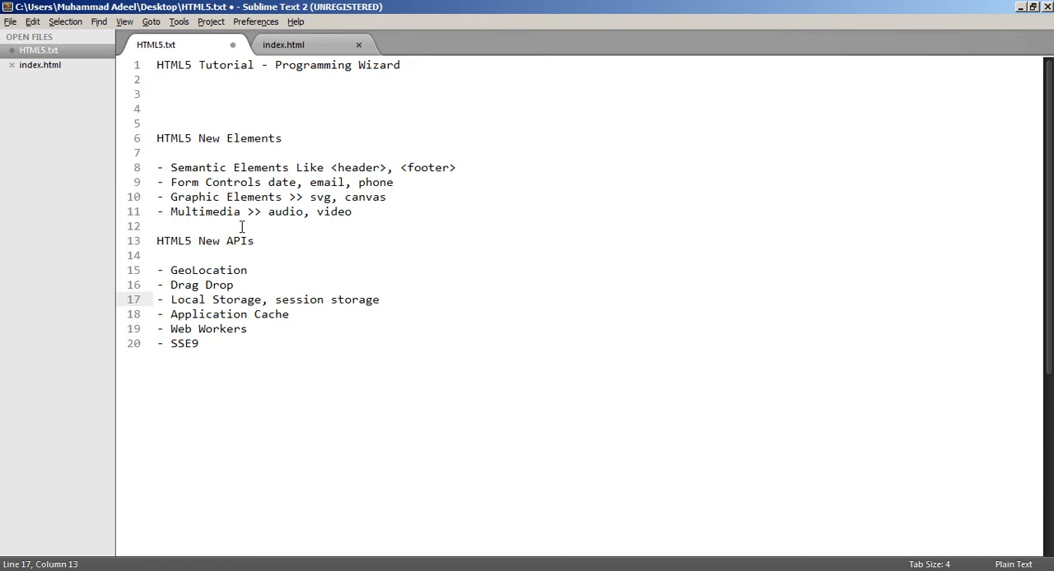
click(309, 45)
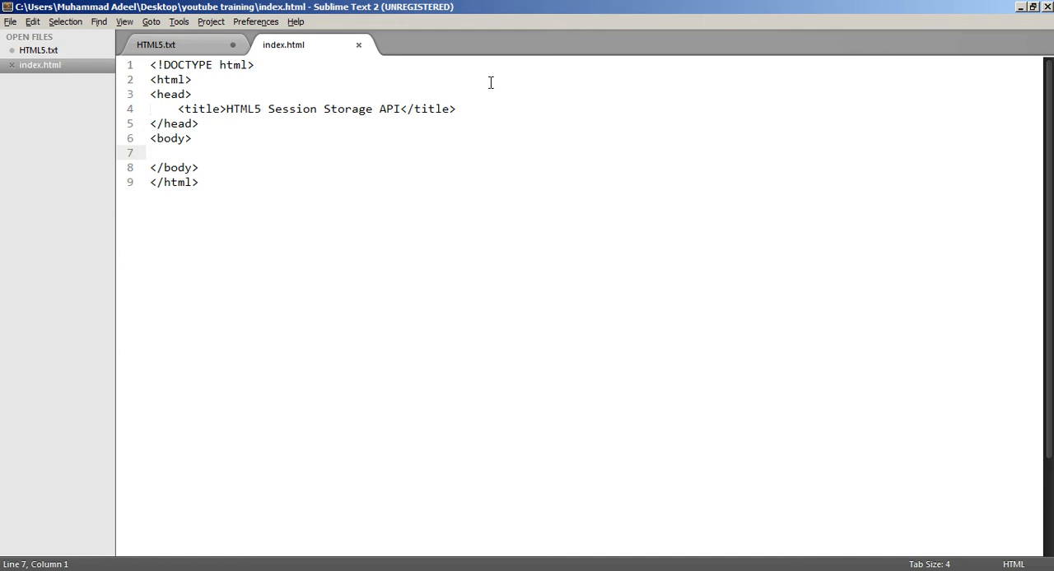
Add a script block with if(typeof(Storage)!=="undefined"){ } else { } to the head
key(Enter)
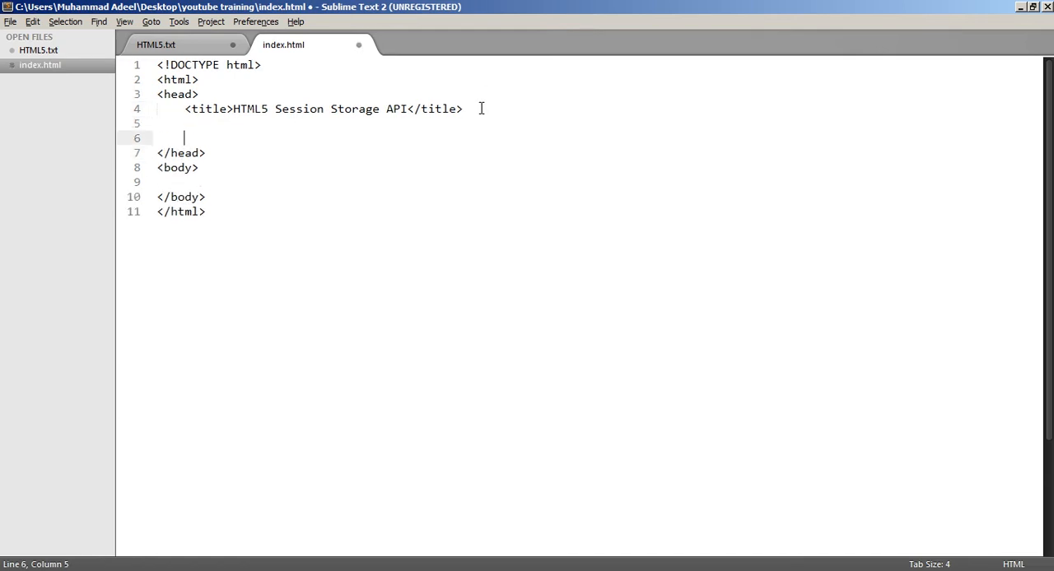
text(<sc)
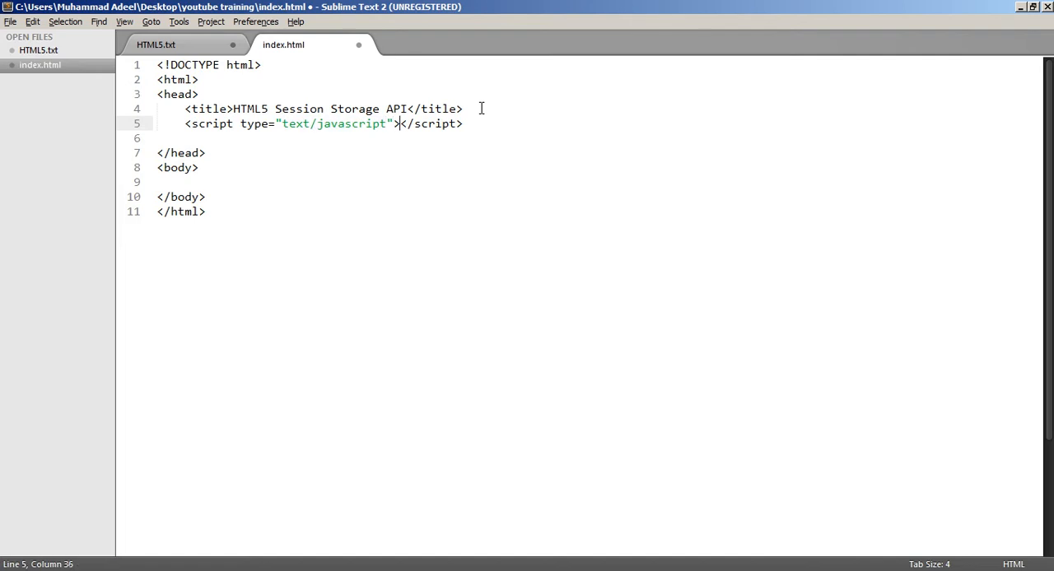
key(Enter)
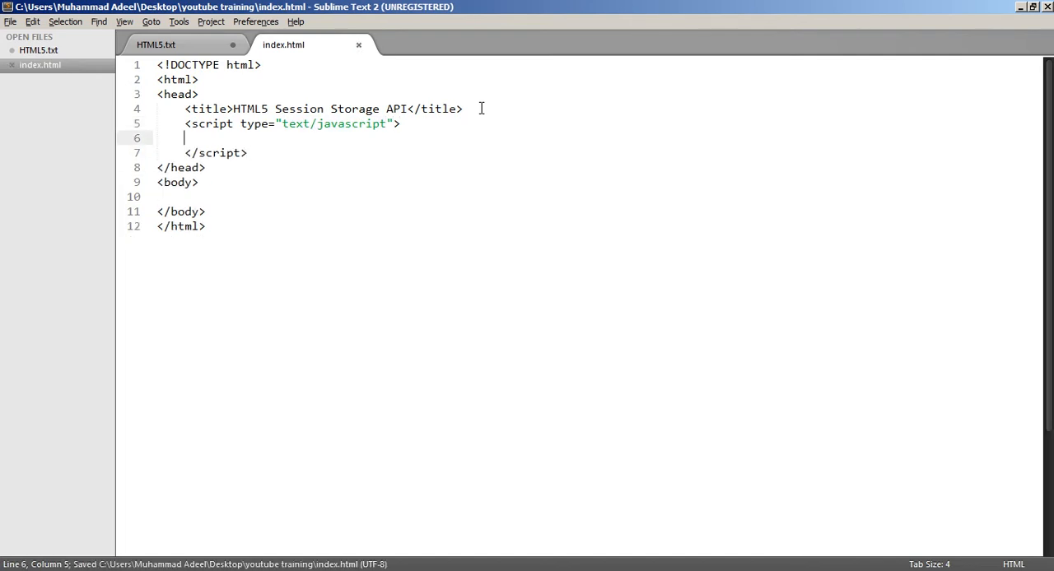
text(if())
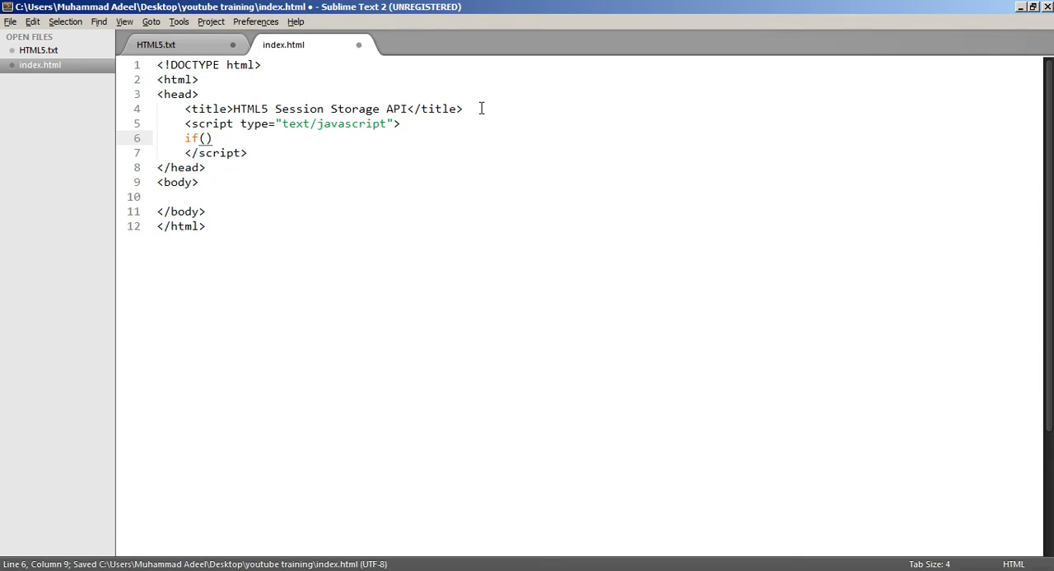
text(type)
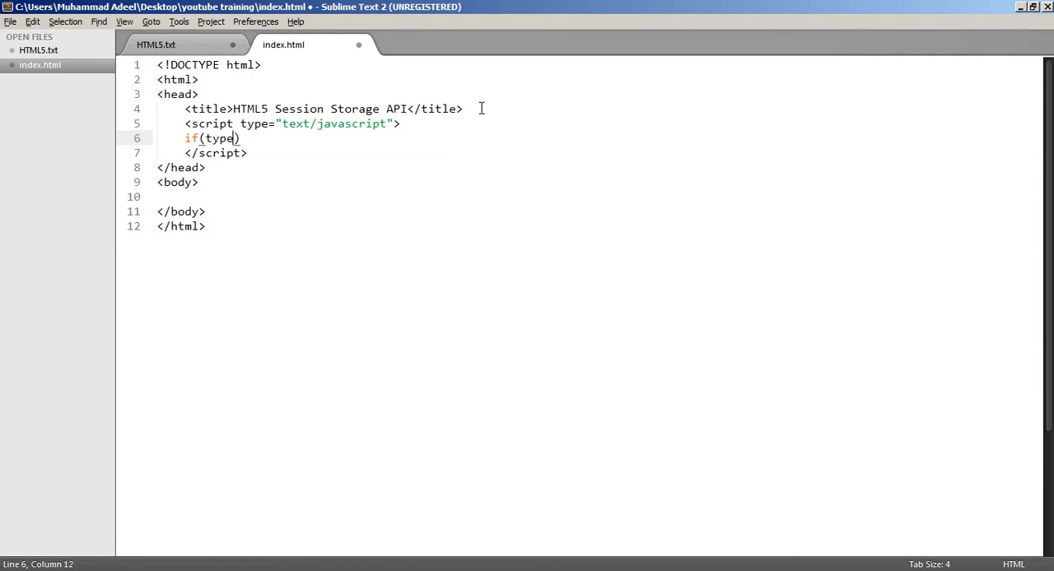
text(of())
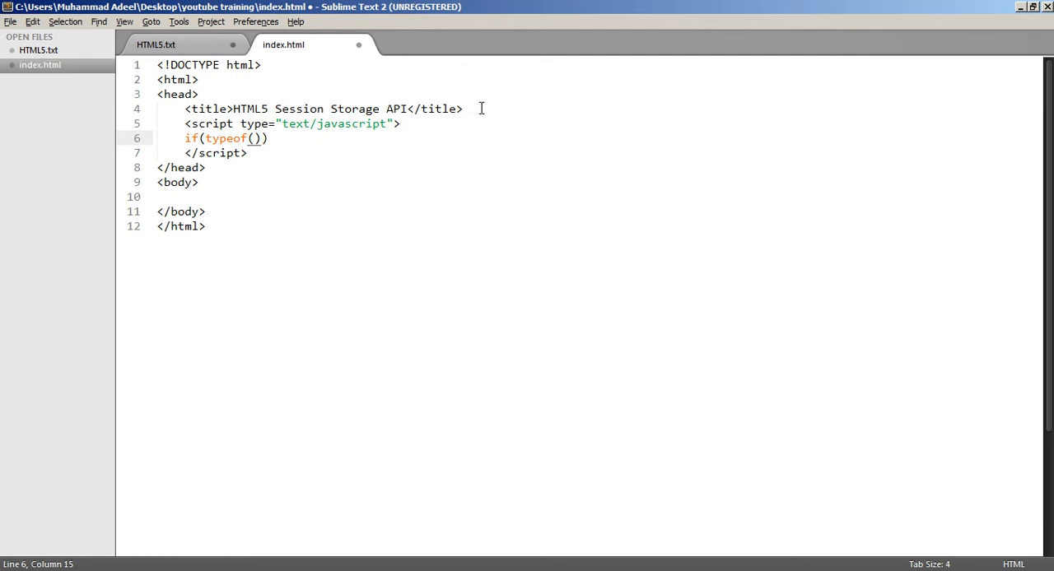
text(Storage)
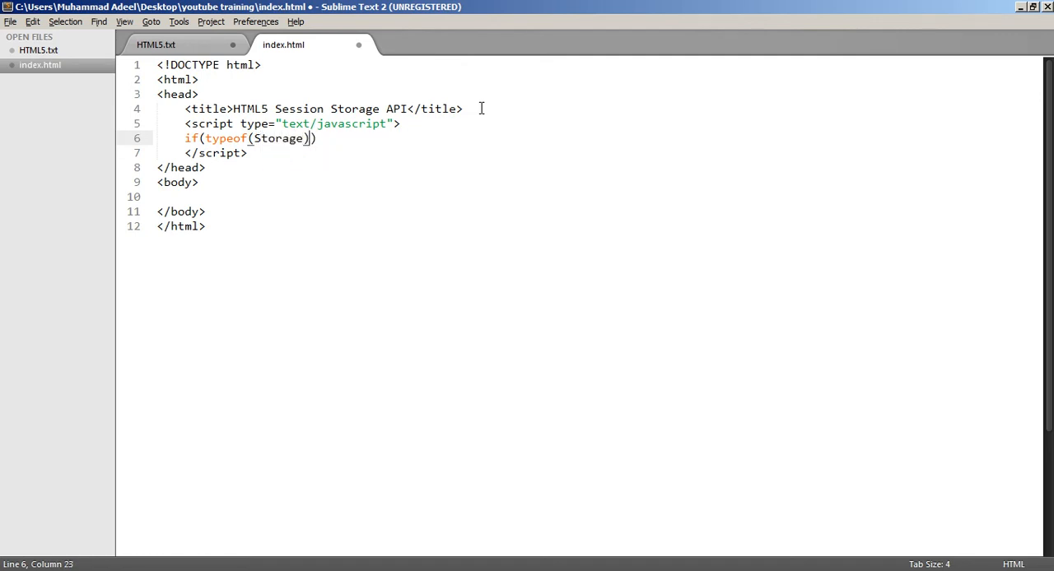
text(!==)
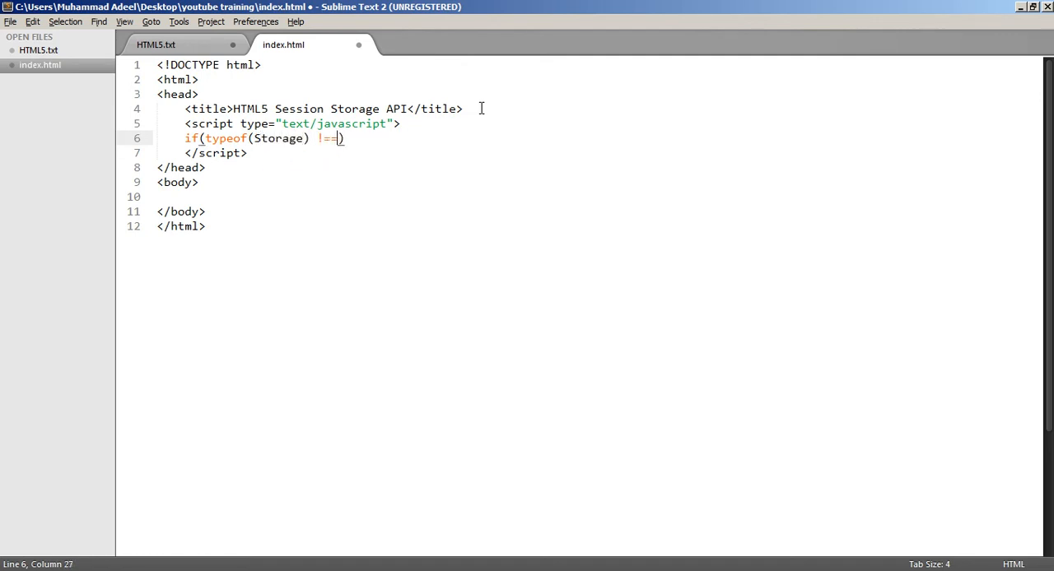
text("")
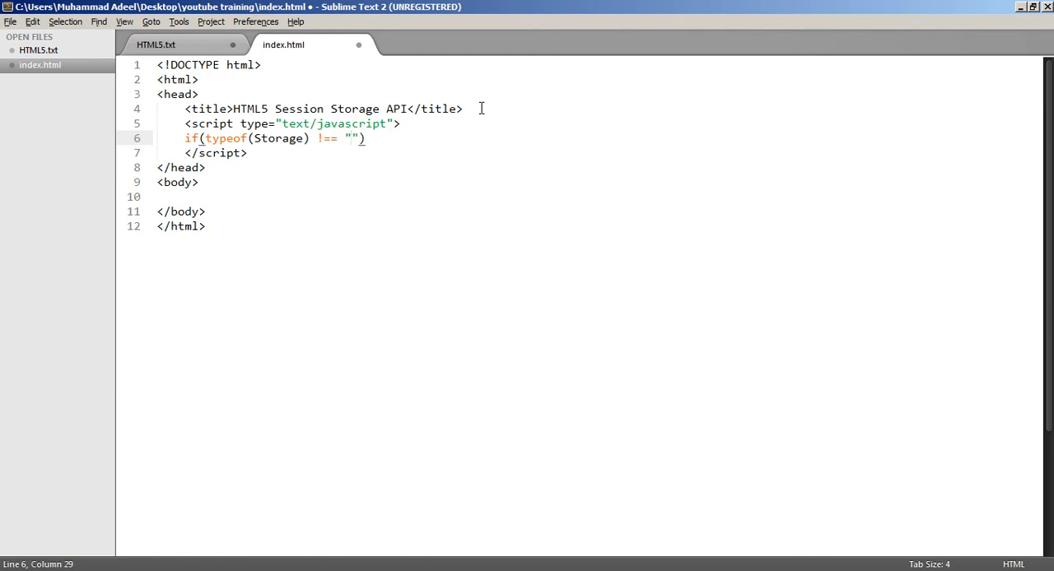
text(undefined)
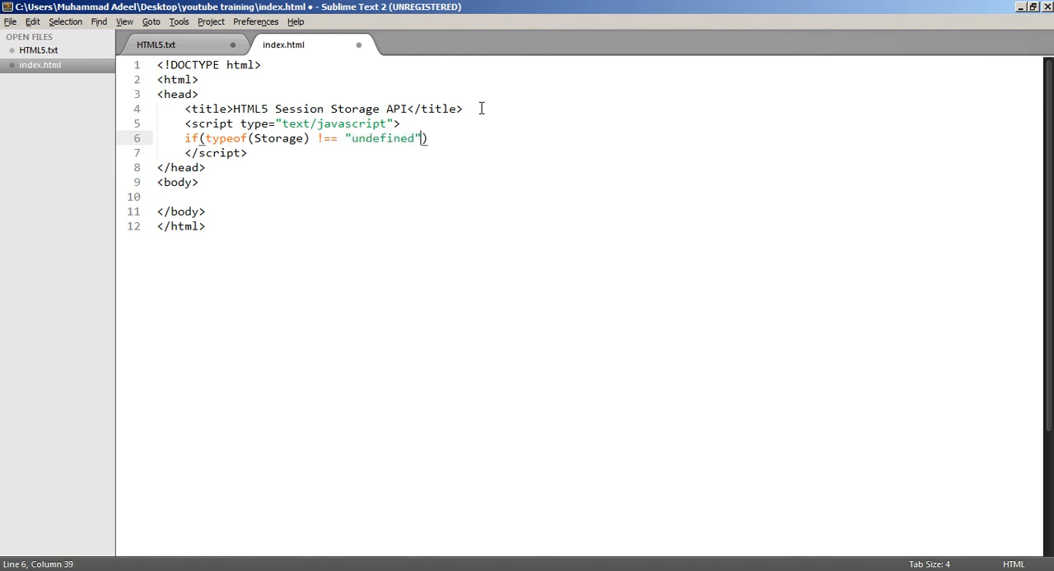
text({)
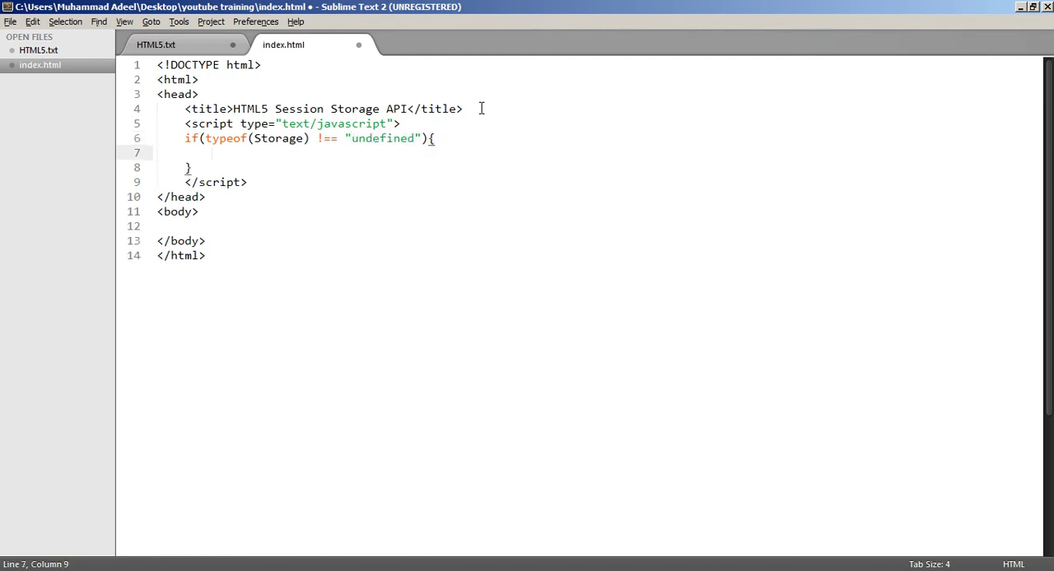
text(else)
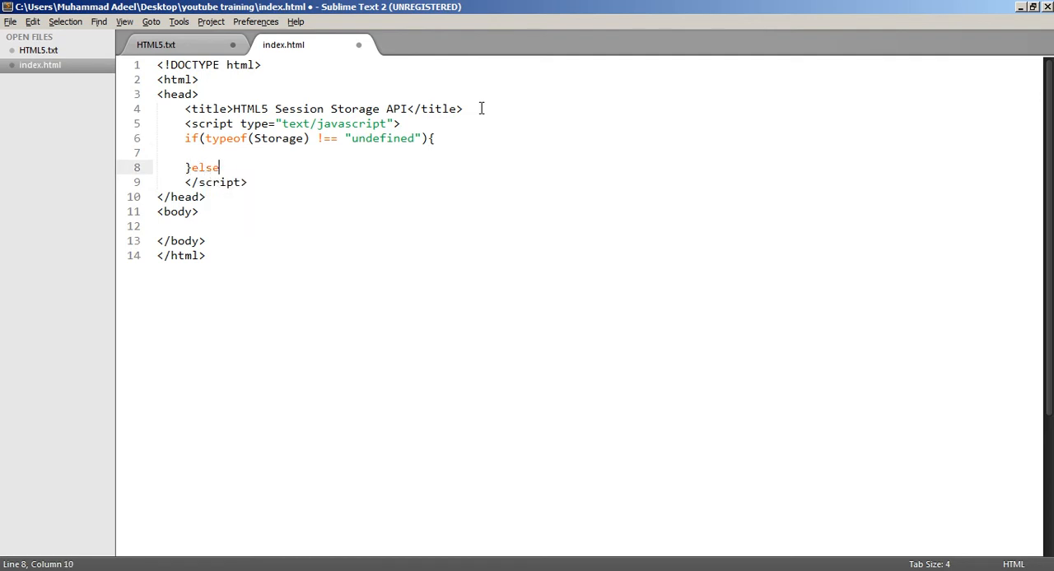
text({)
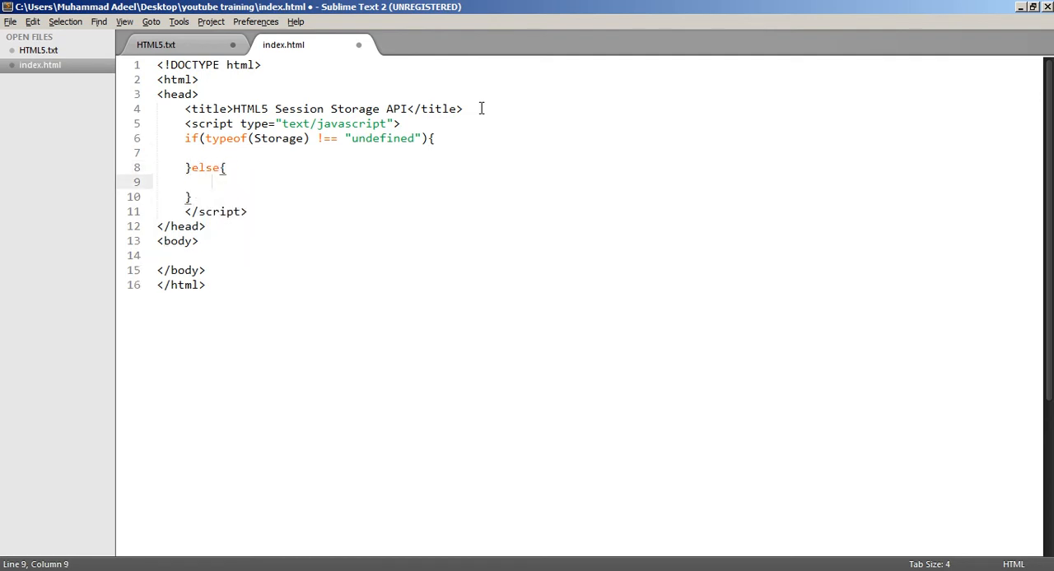
Make the else branch alert "Browser Doesn't Support For HTML5 Session Storage Api." and save
text(aler)
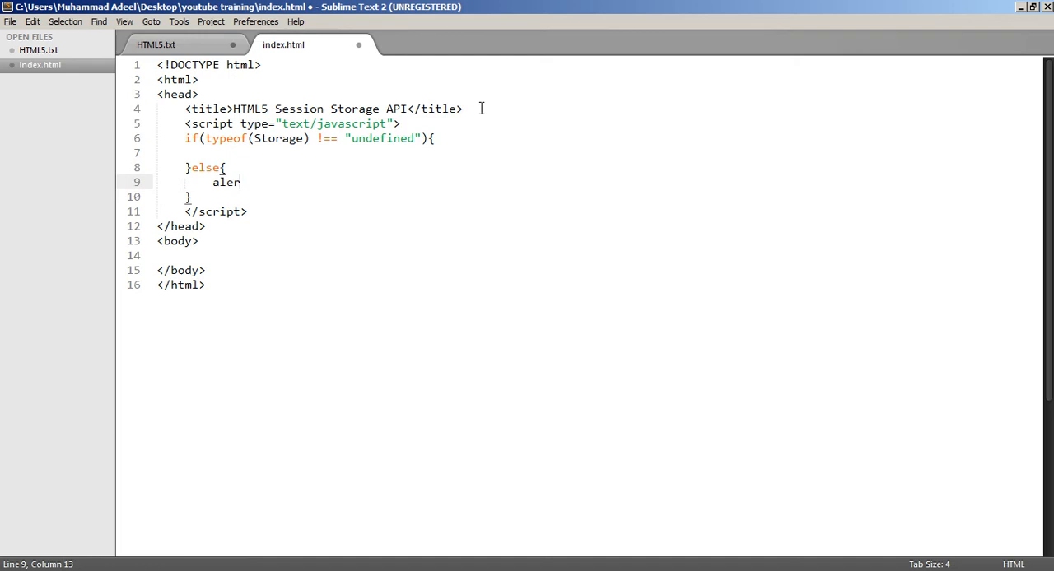
text(t();)
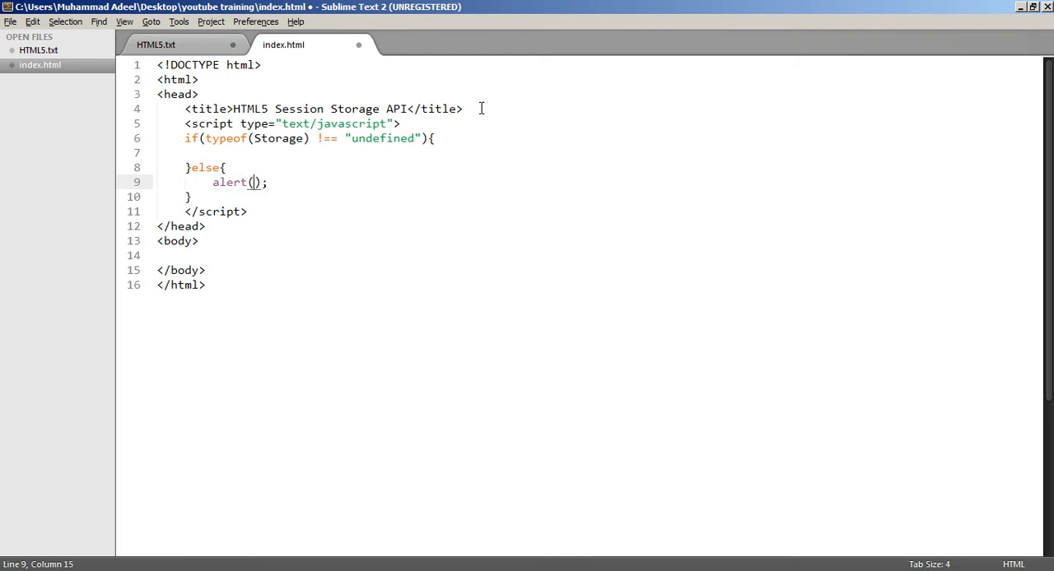
text("Brow")
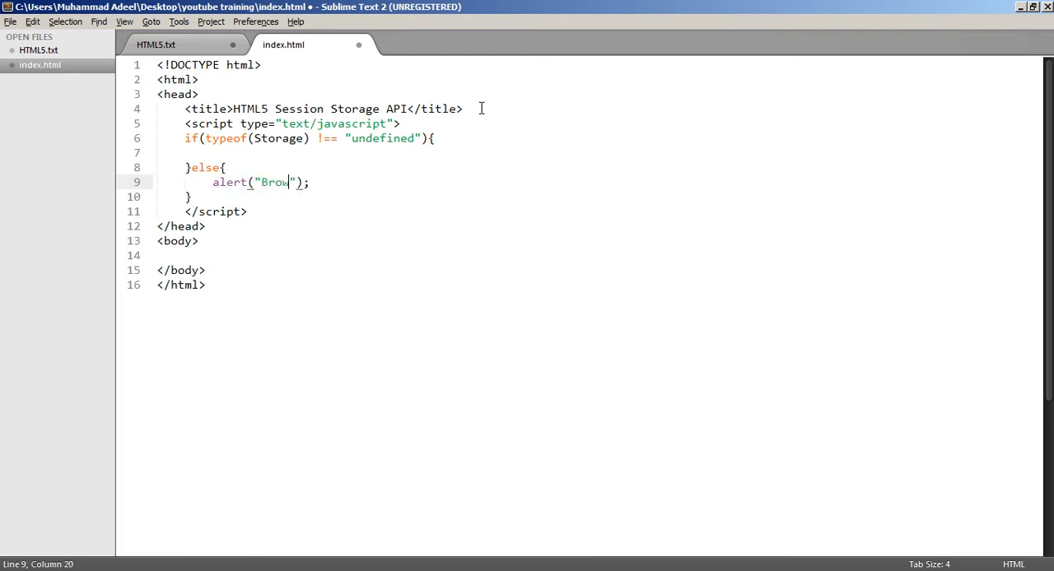
text(ser Doesn't Suppor)
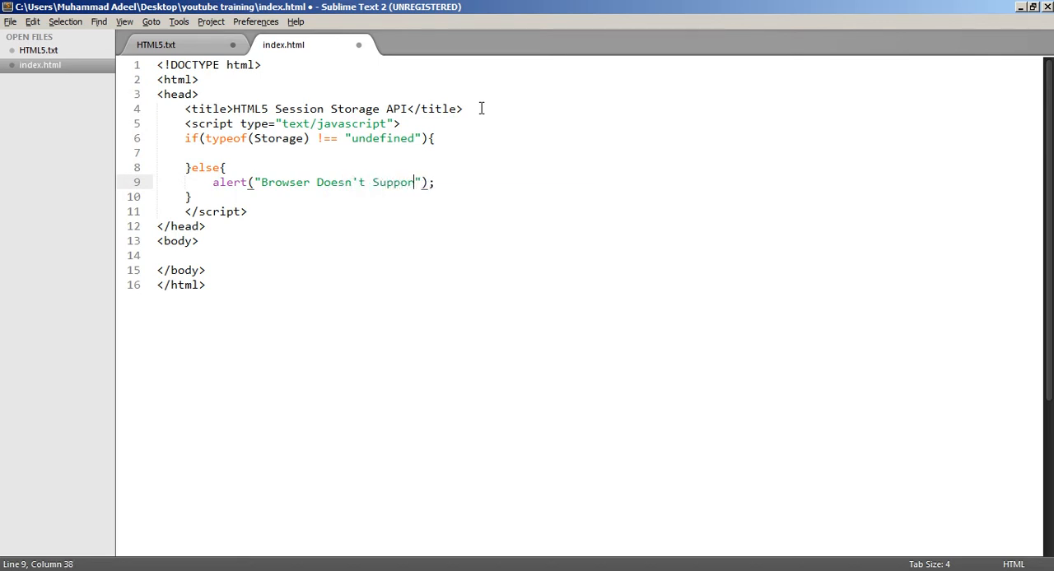
text(t For)
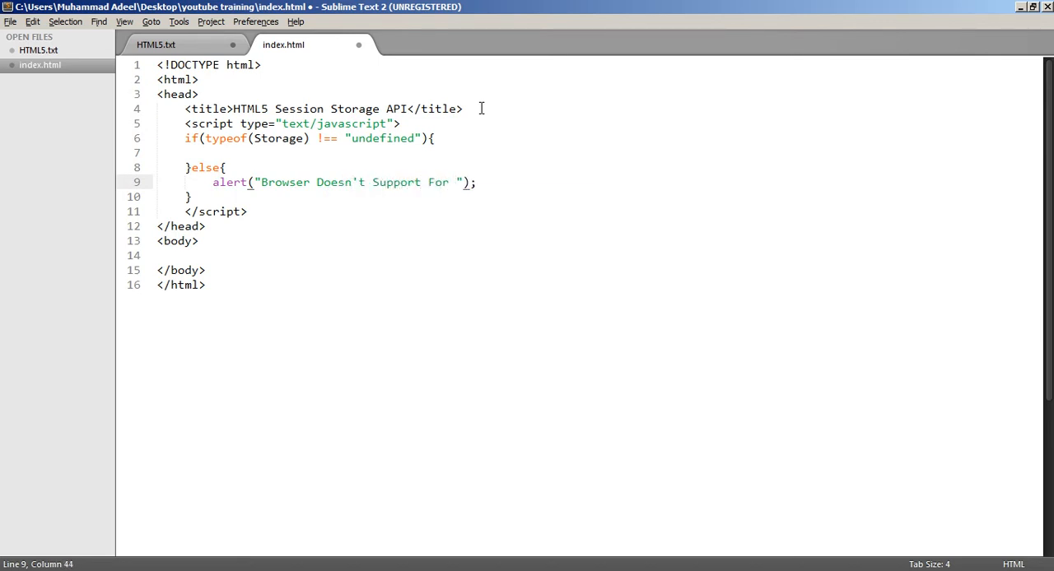
text(HTML5)
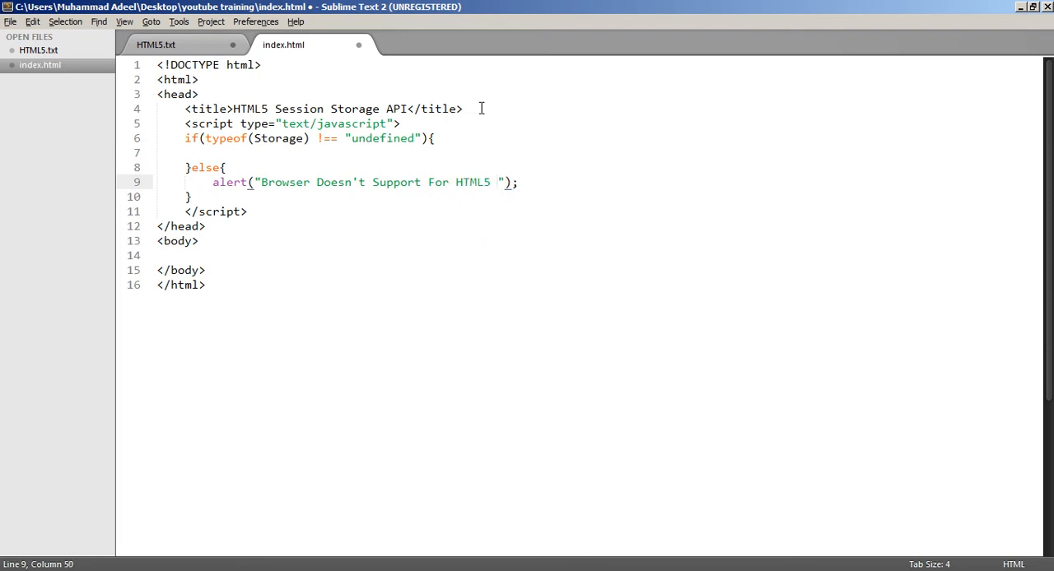
text(Session S)
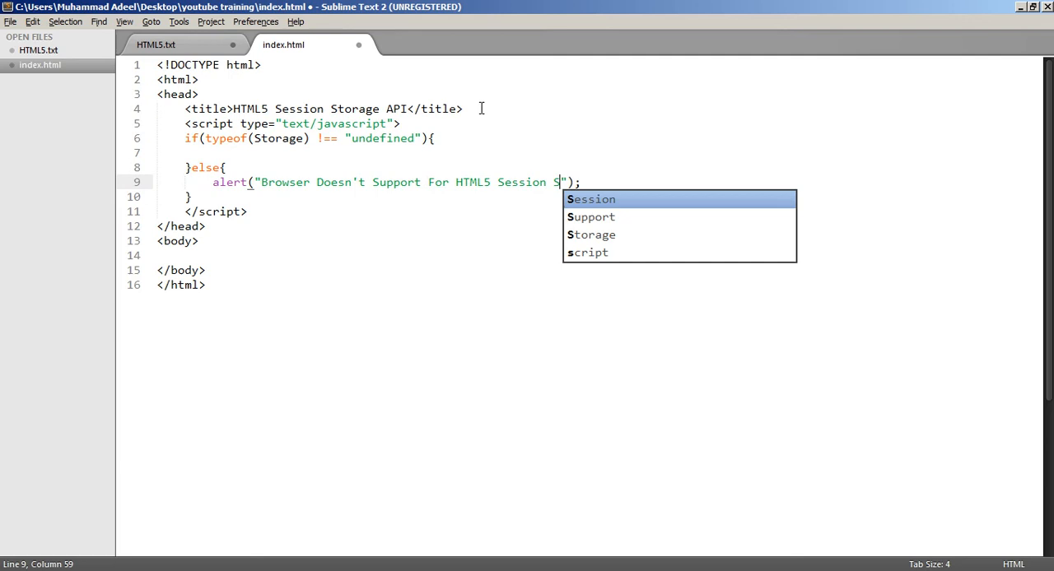
text(torage Api)
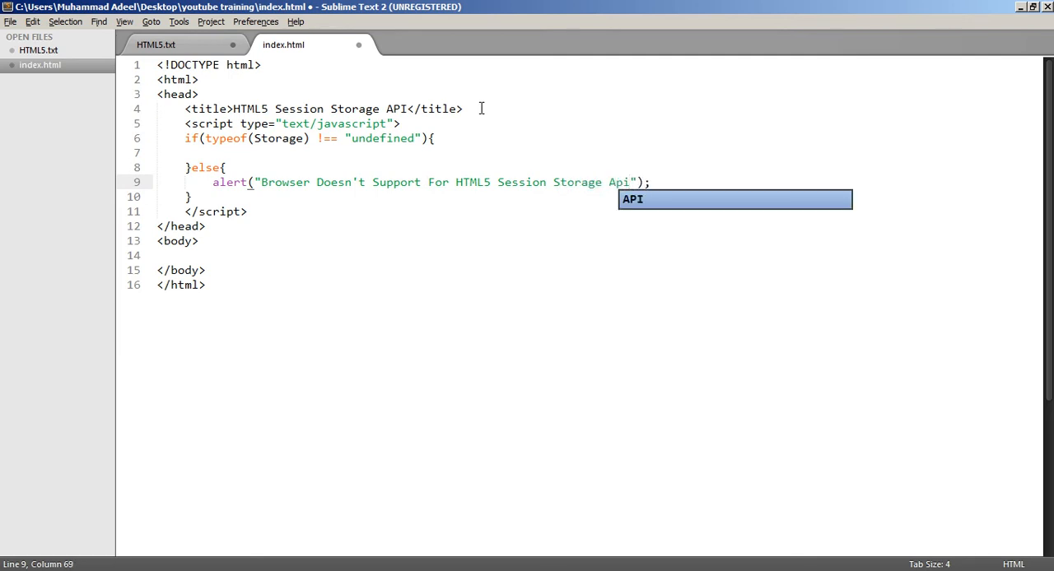
key(ctrl+s)
text(.)
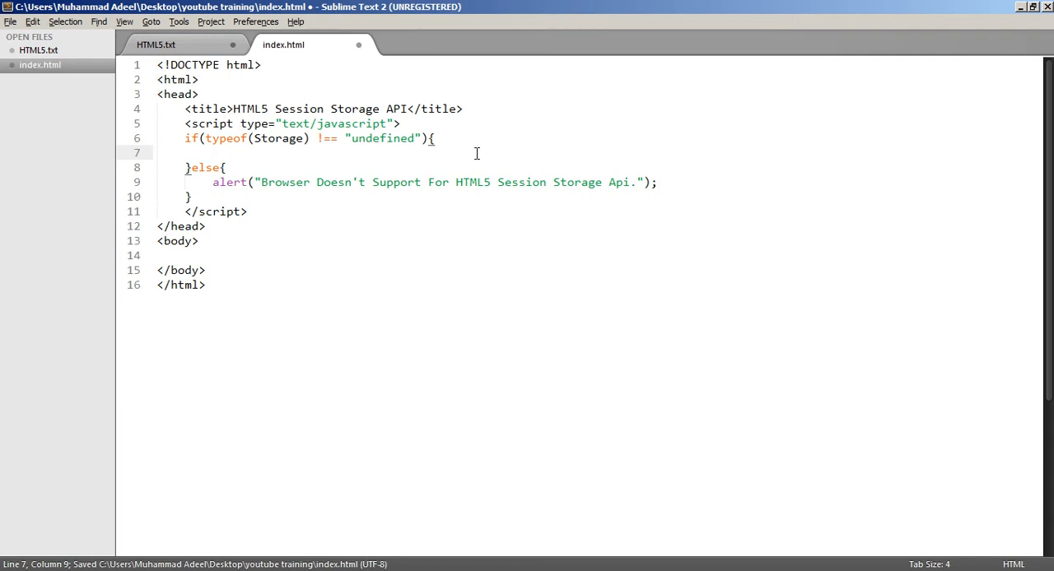
Add if(sessionStorage.clickcount) setting clickcount to Number(sessionStorage.clickcount) + 1
text(if(ses)
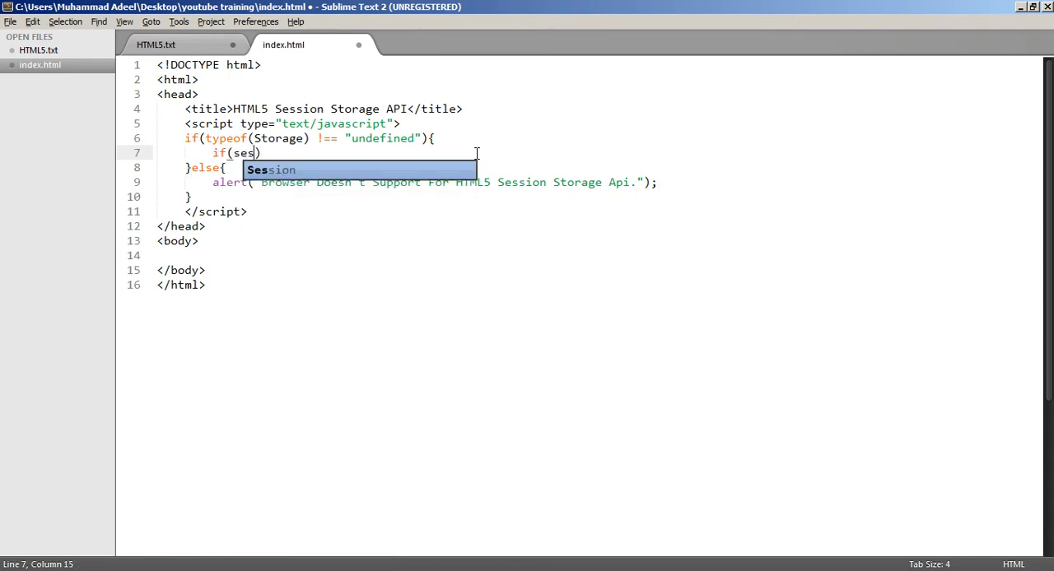
key(Tab)
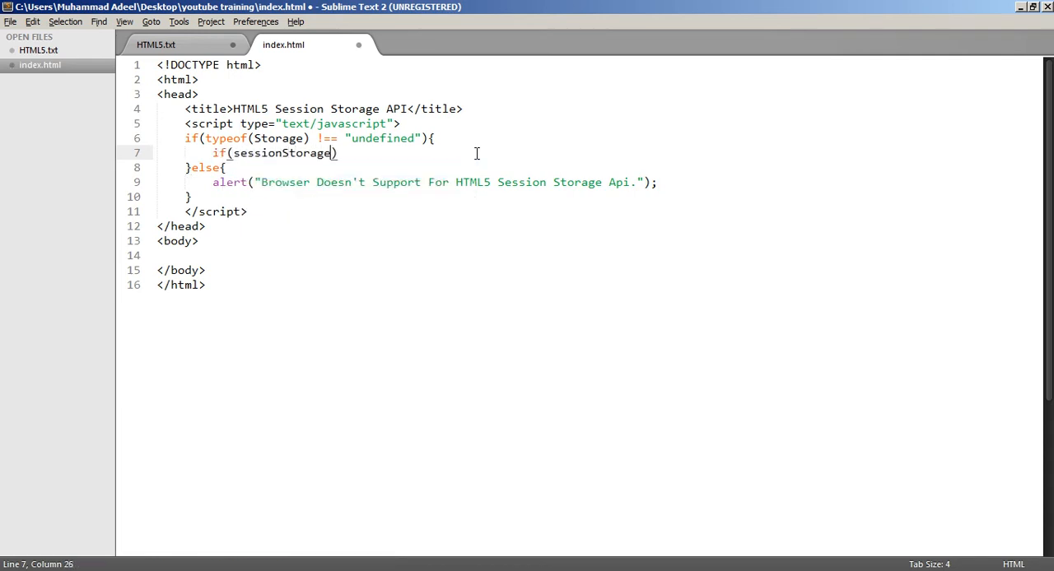
text(.clickcount)
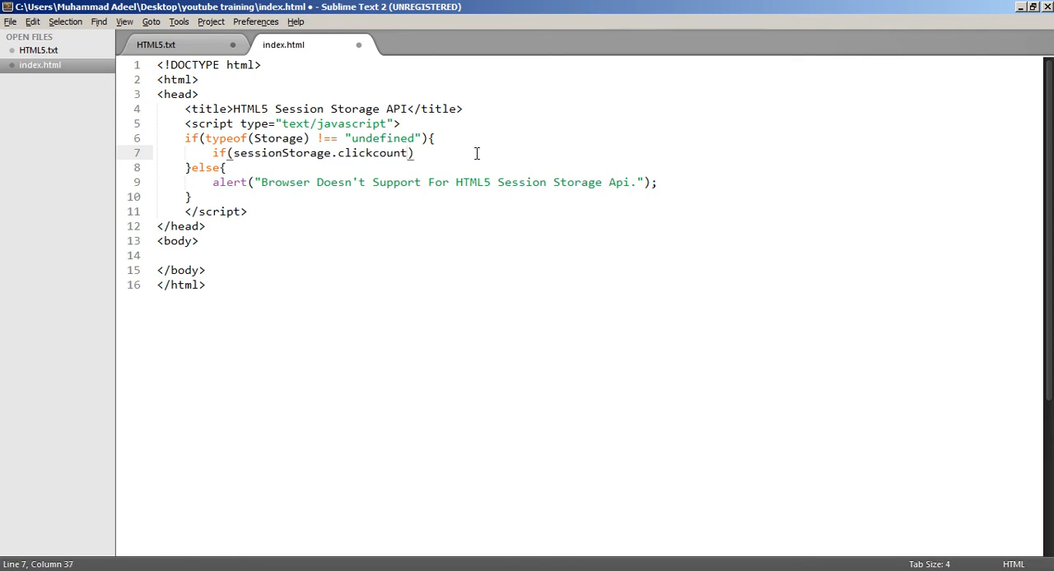
text({)
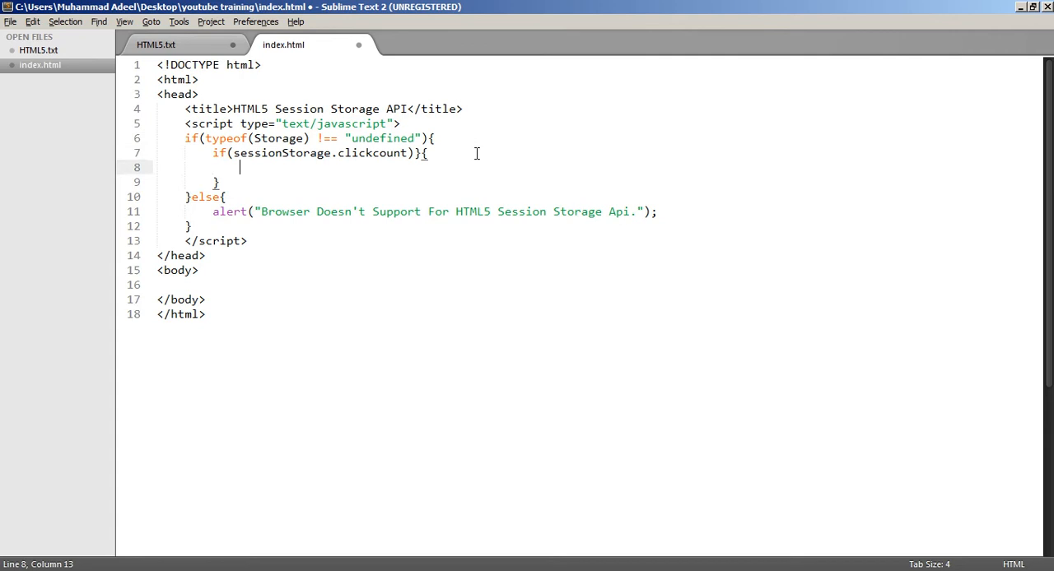
text(sessionStorage.clickcount)
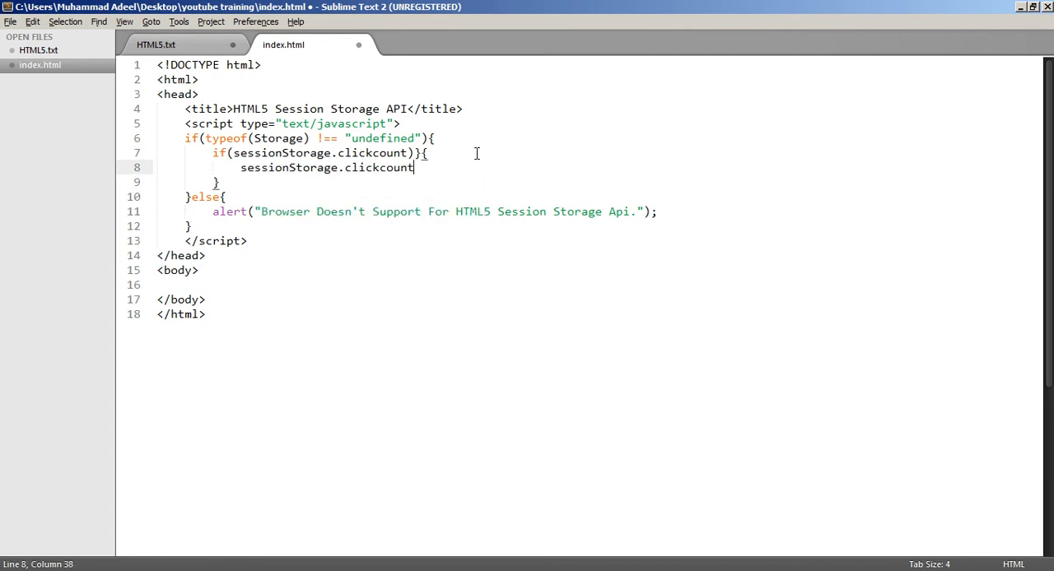
text(=)
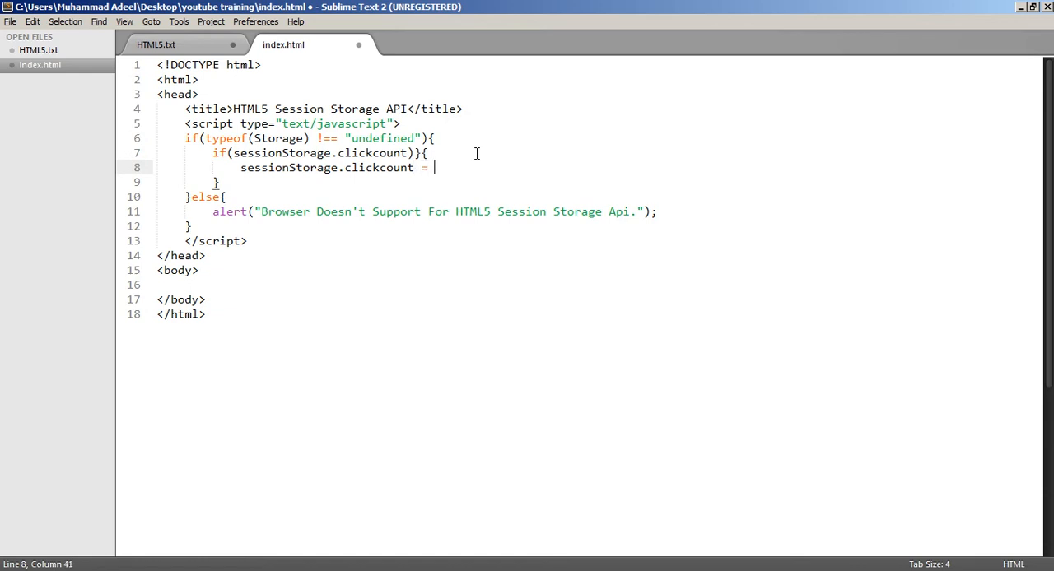
text(sessionStorage.cl)
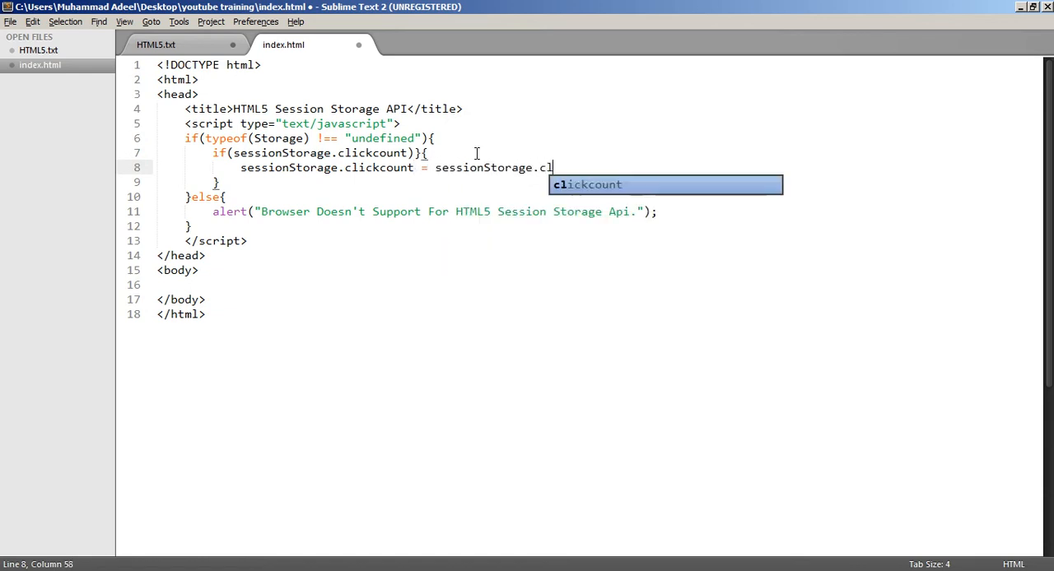
text(ickcount + 1)
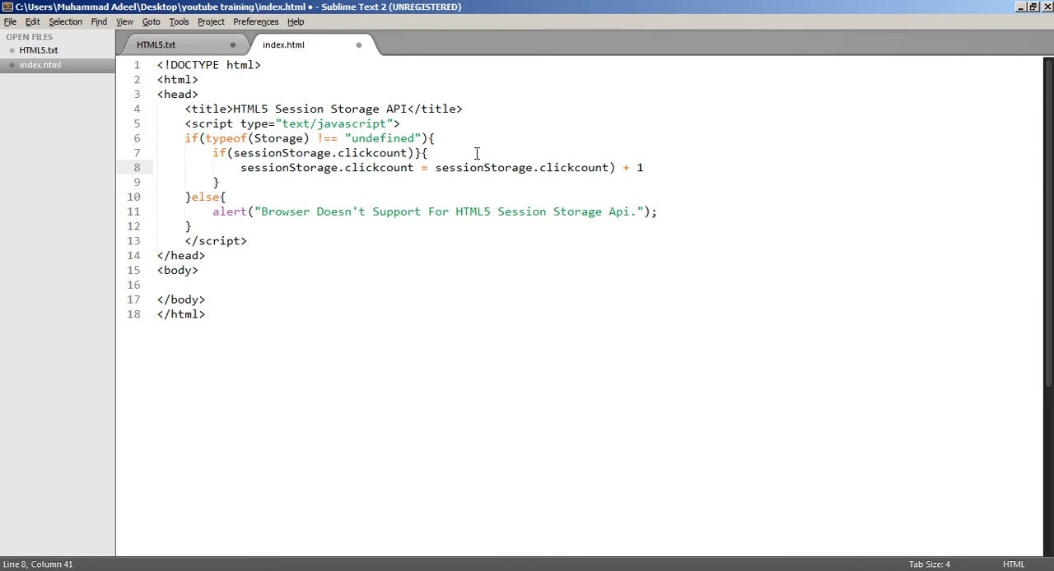
text(Number()
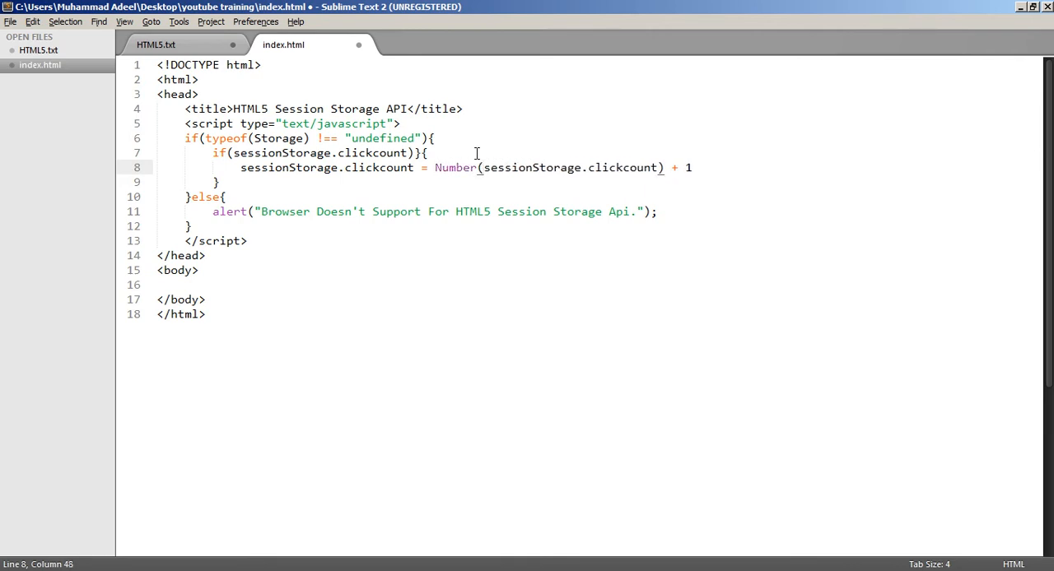
Add an else block assigning sessionStorage.clickcount
text(}e)
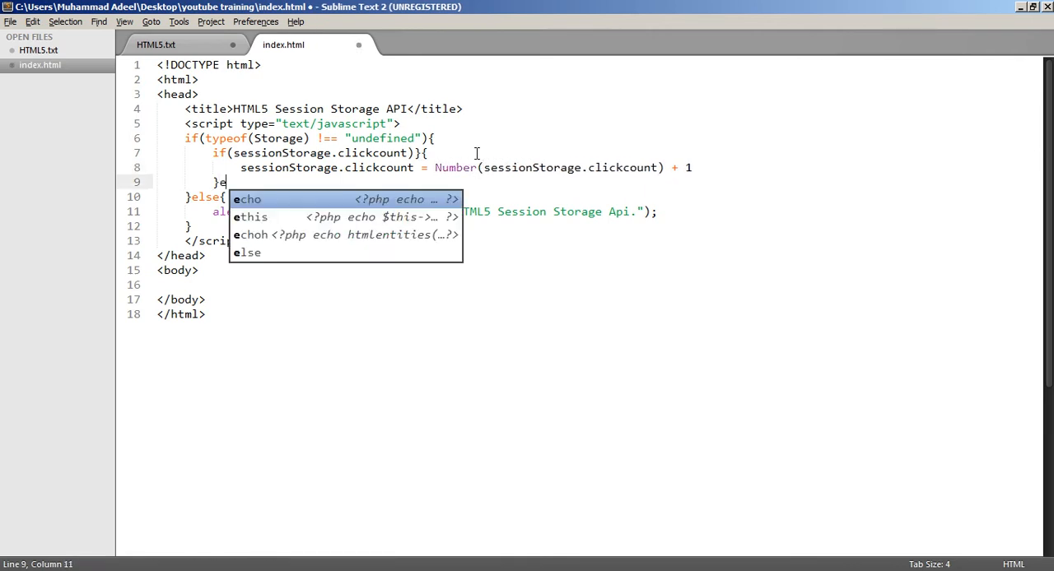
text(else{)
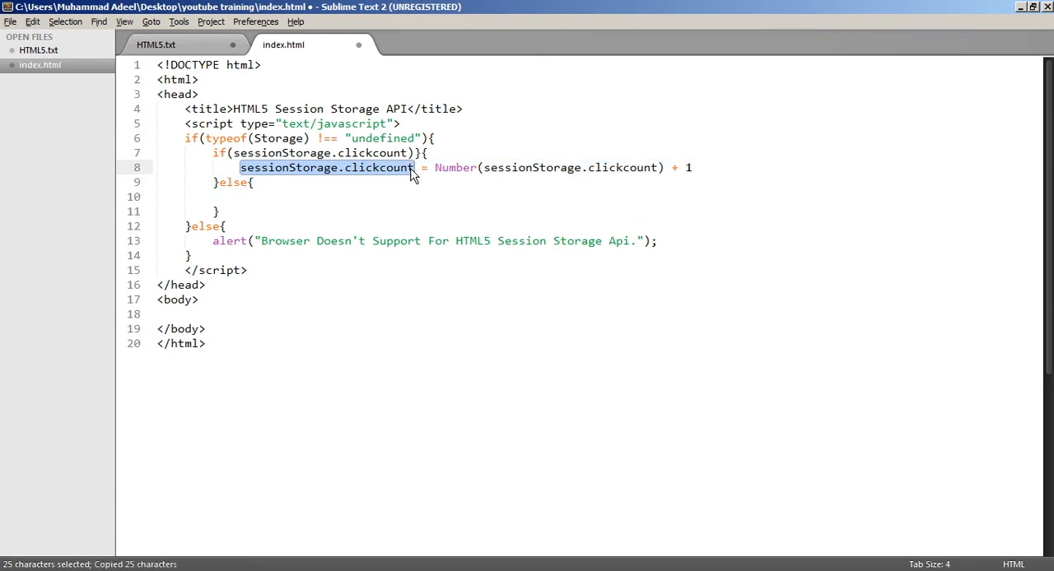
click(370, 212)
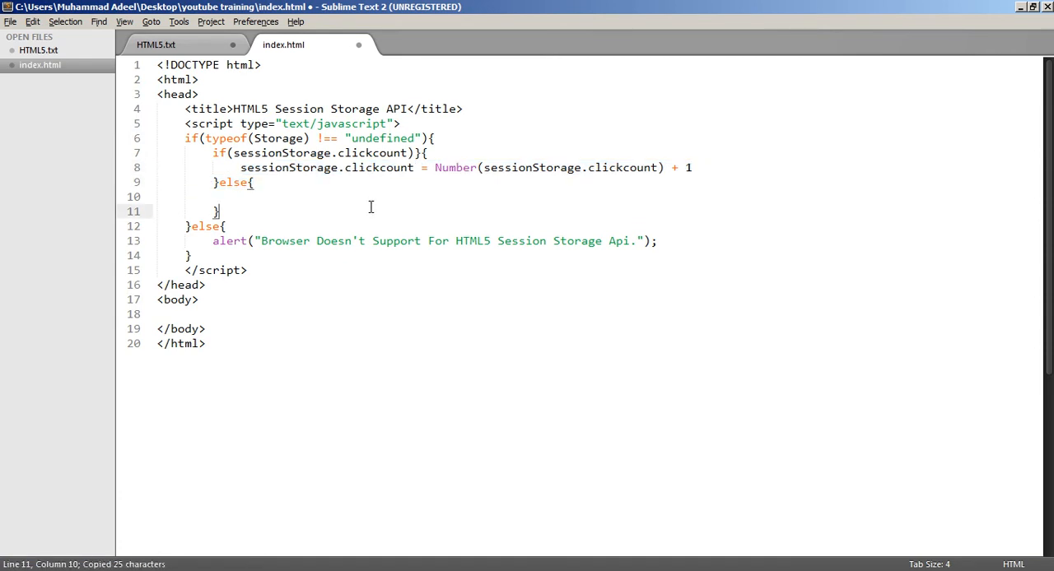
text(sessionStorage.clickcount = 1;)
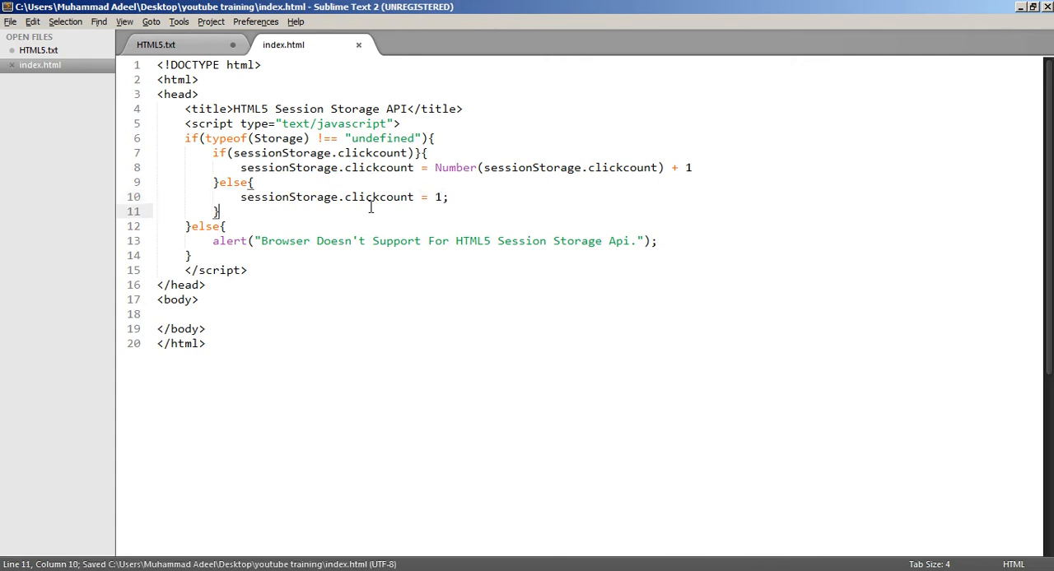
Add a paragraph with id 'temp' and a 'click me' button with onclick="demo()", then save
key(Enter)
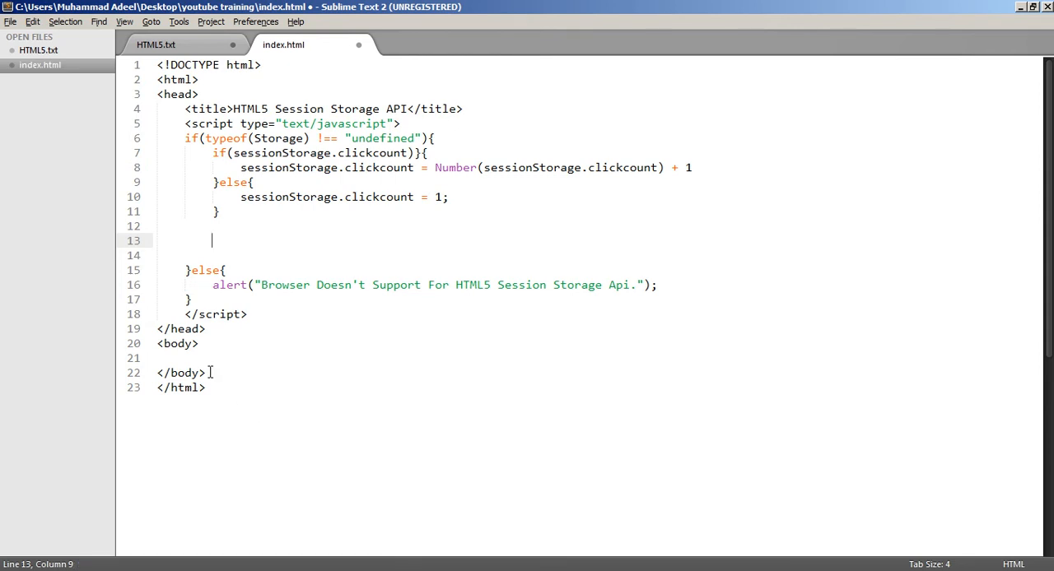
text(<p i></p>)
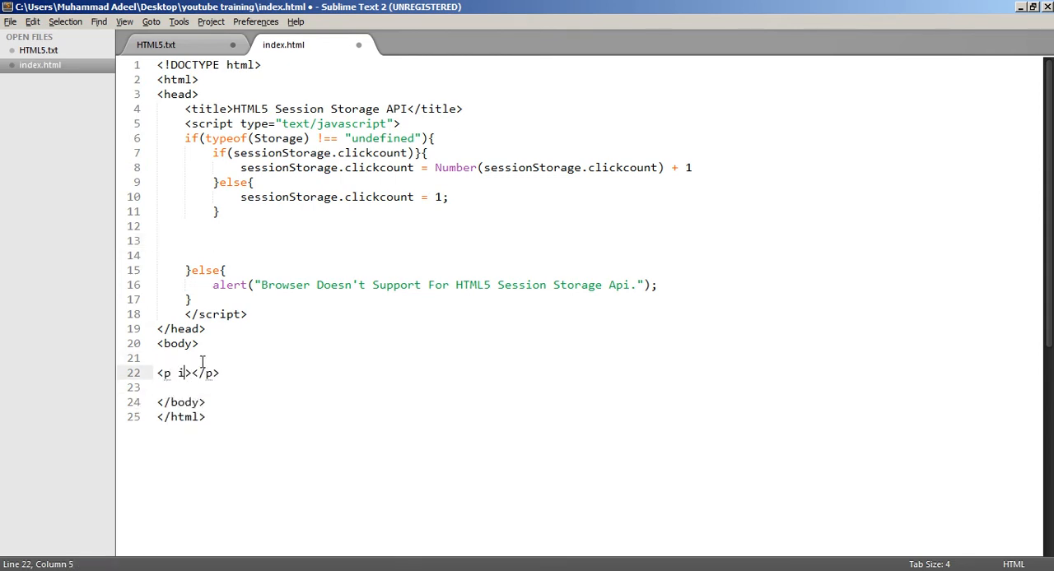
text(d="tem")
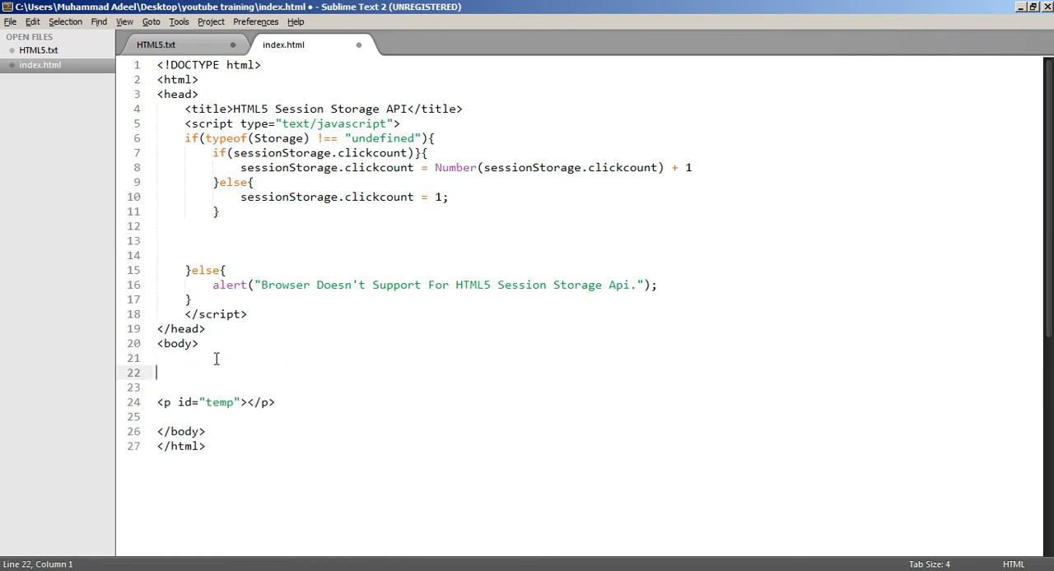
text(<button ></button>)
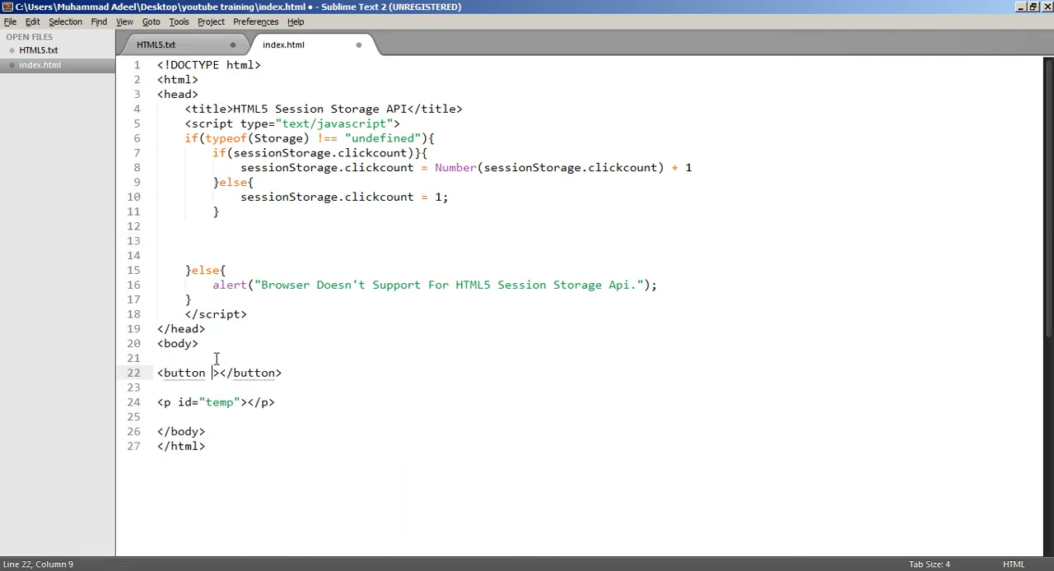
text(oncl)
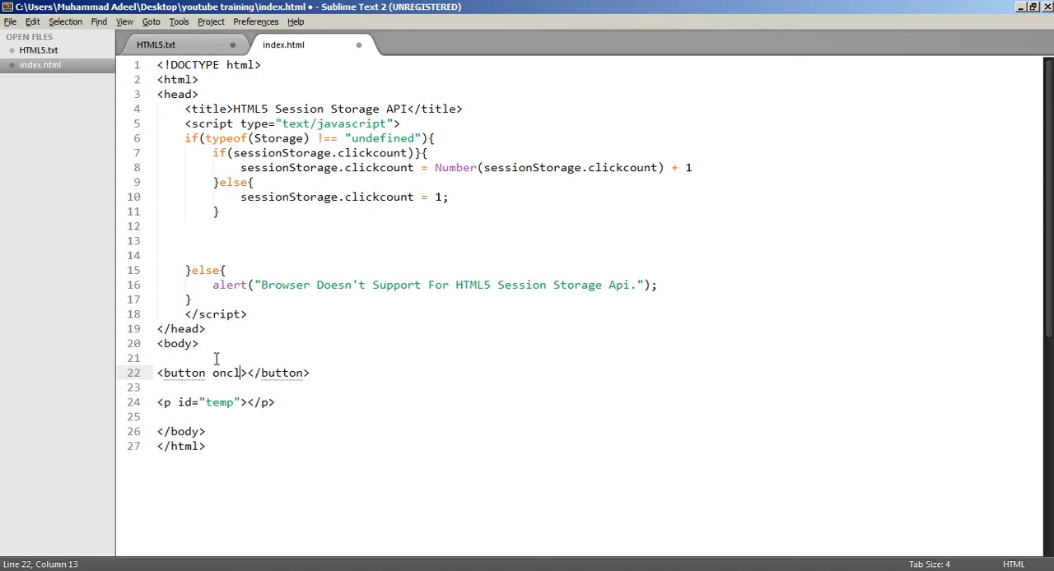
text(ick="")
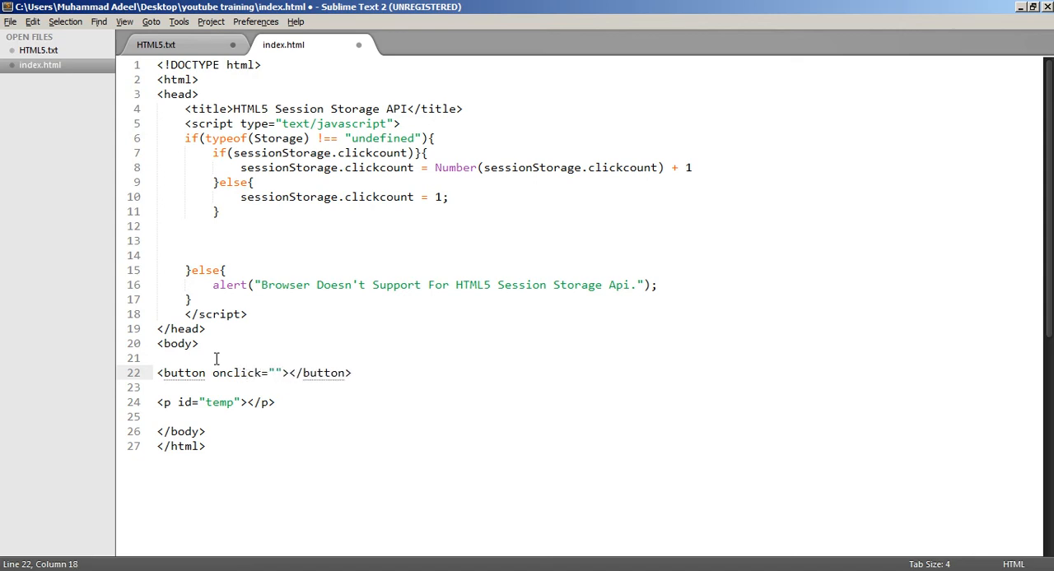
text(demo())
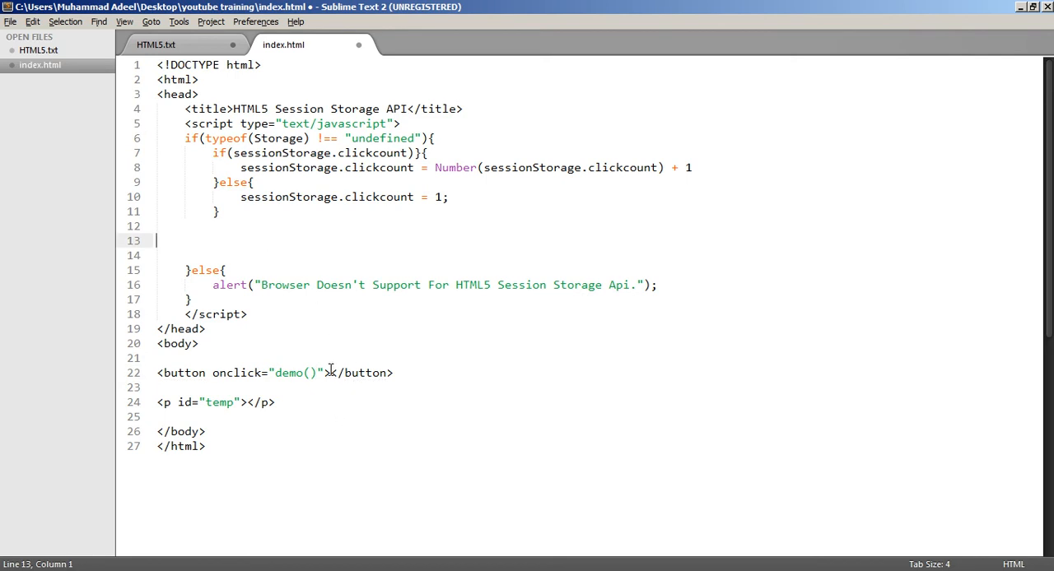
text(click me)
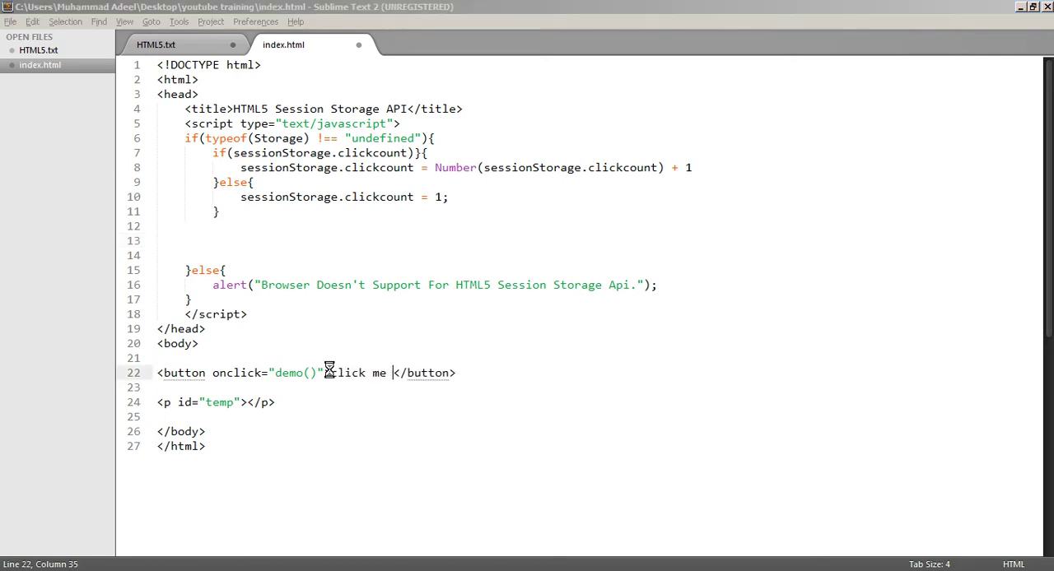
key(ctrl+s)
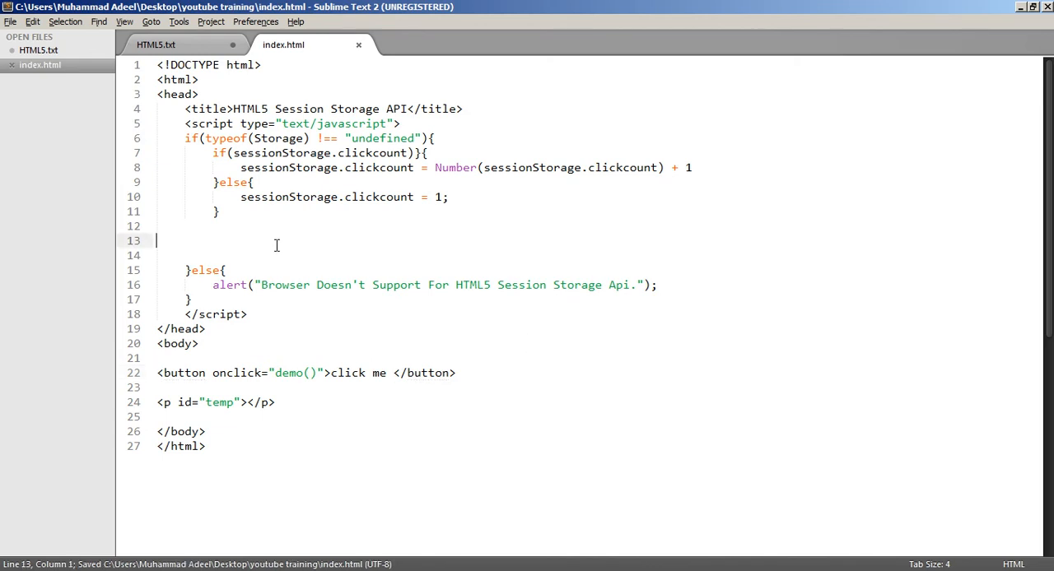
Start a statement setting document.getElementById('temp').innerHTML to a string
text(d)
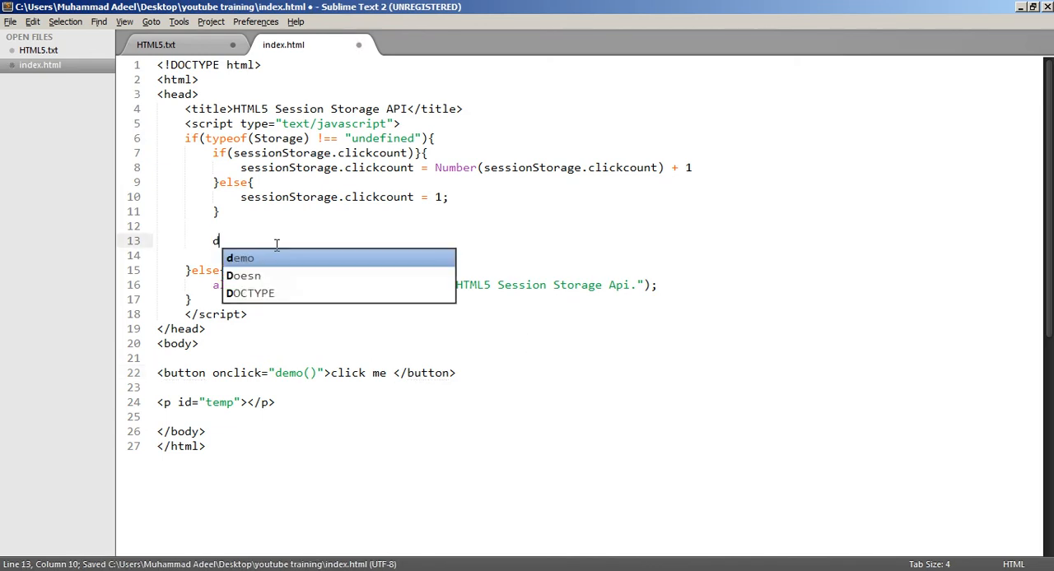
text(oc)
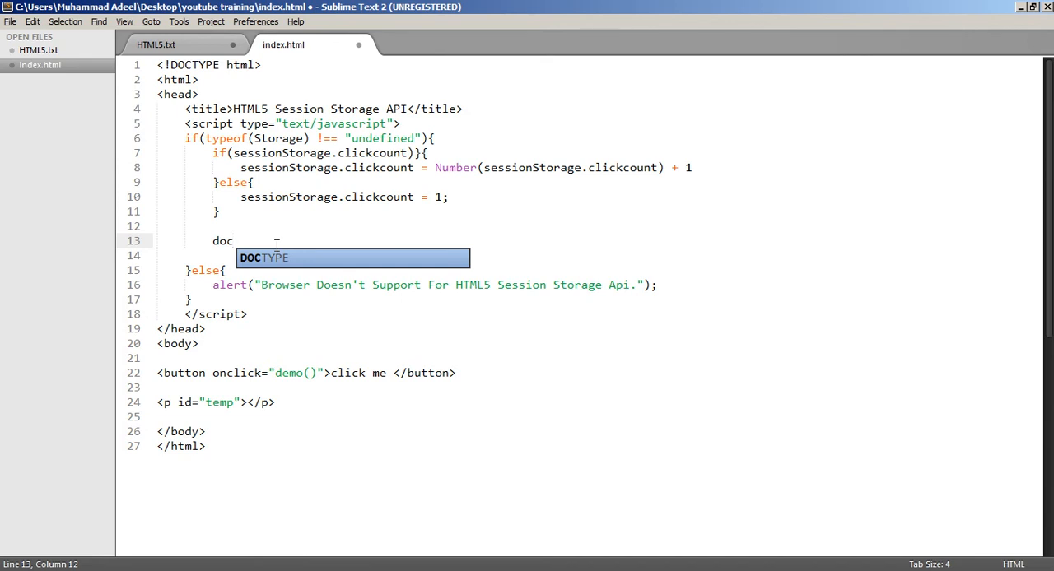
text(ument.)
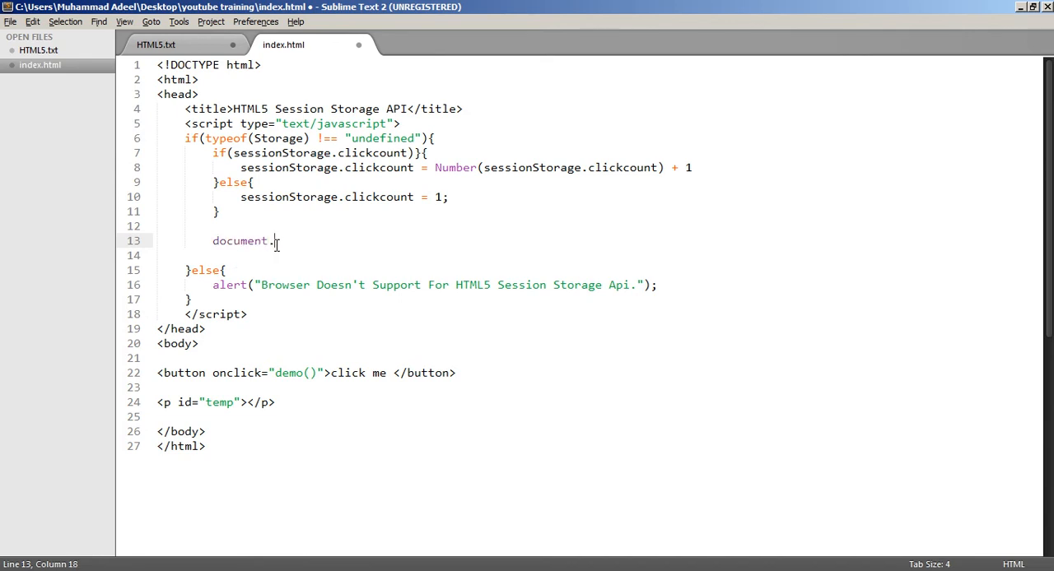
text(getElementById(''))
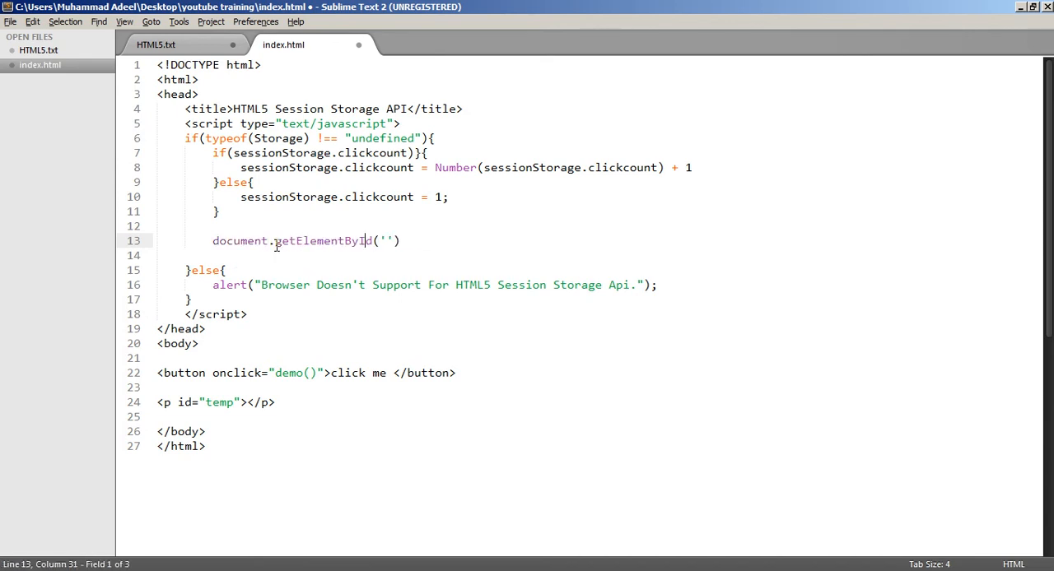
text(temp)
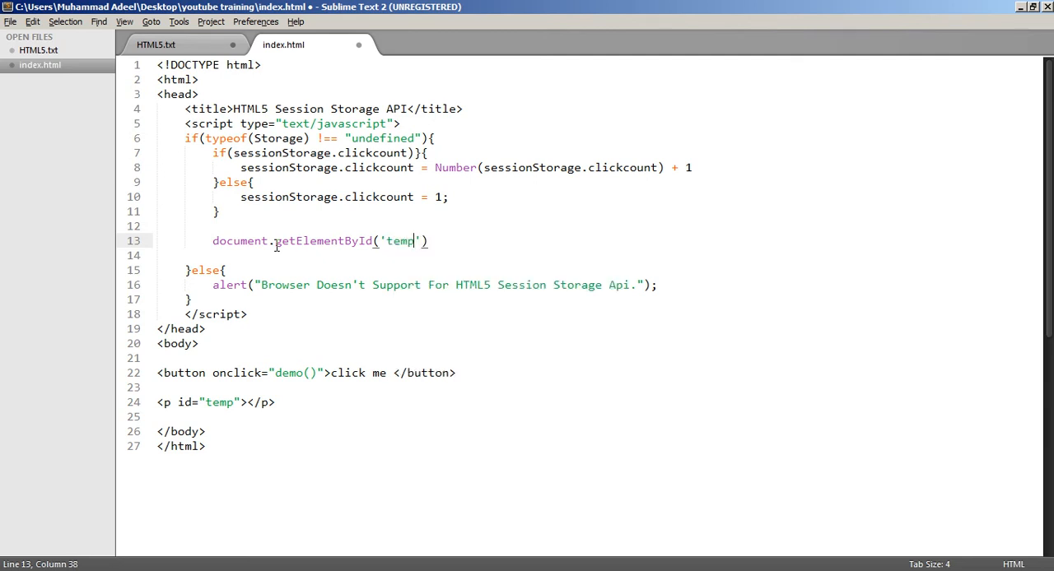
text(.innerH)
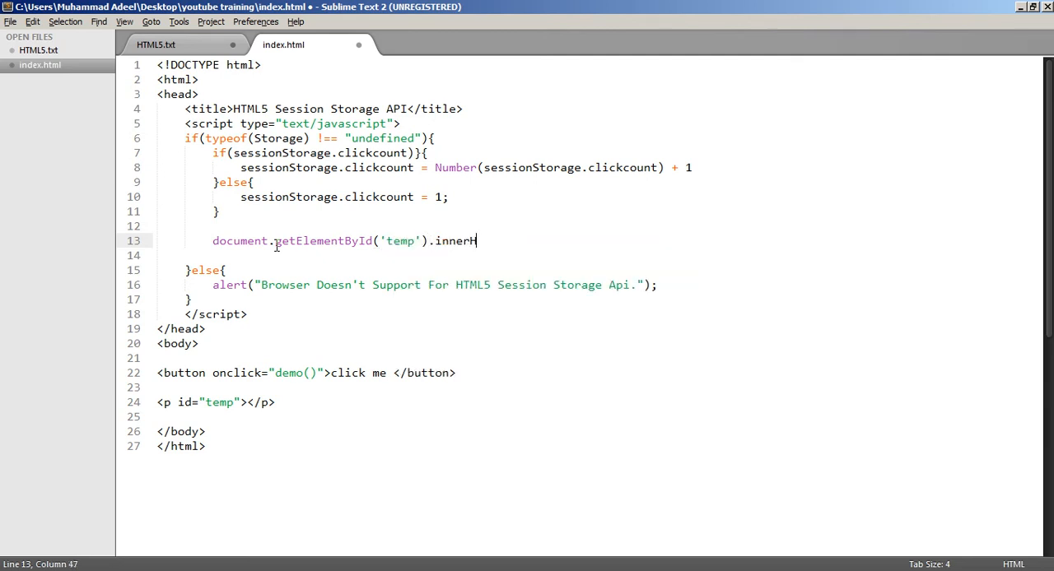
text(TML = ")
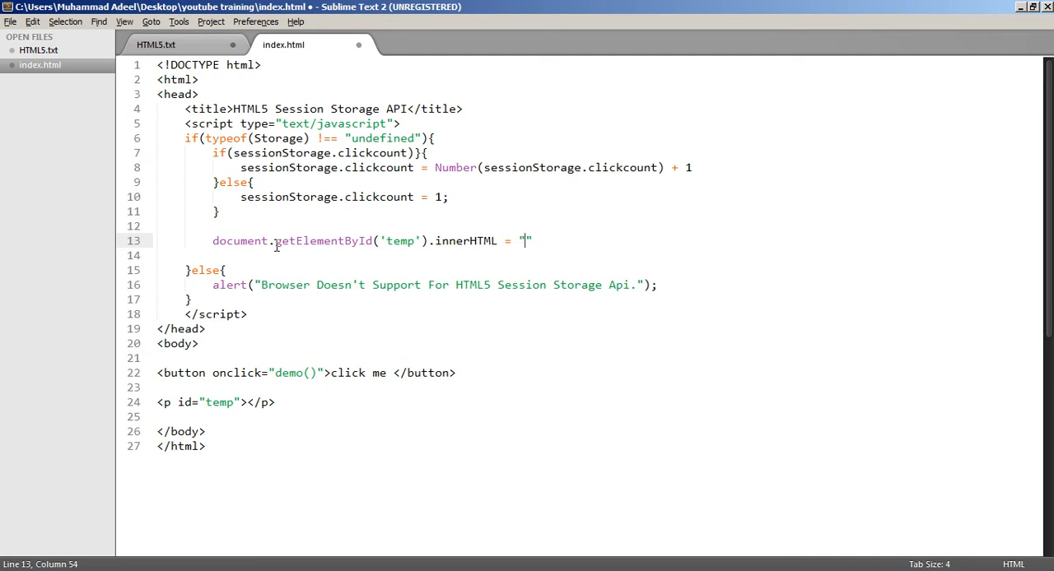
text(;)
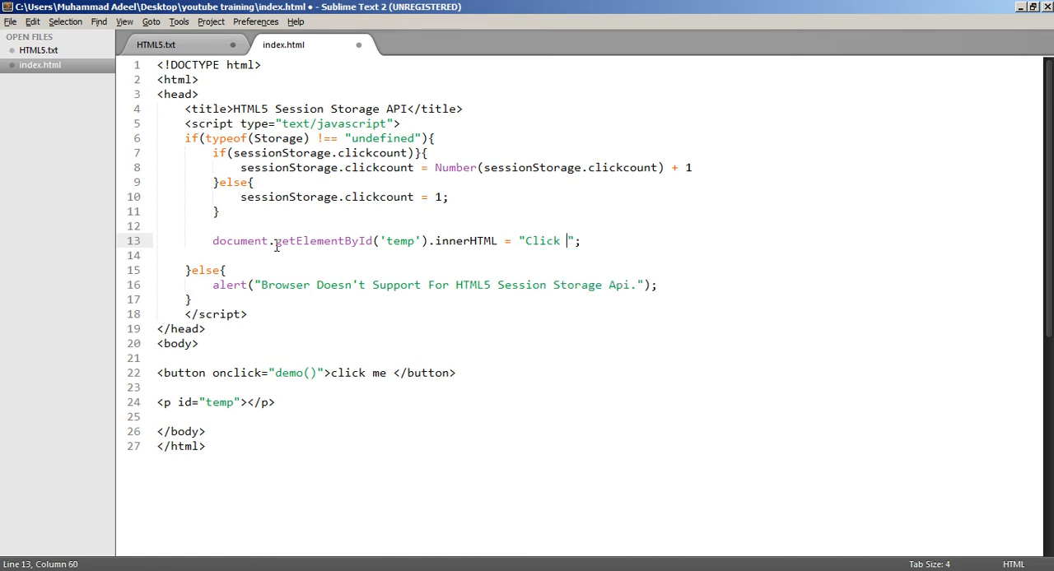
Fill the message as "Clicked " + sessionStorage.clickcount + " Times, using this session."
text(ed)
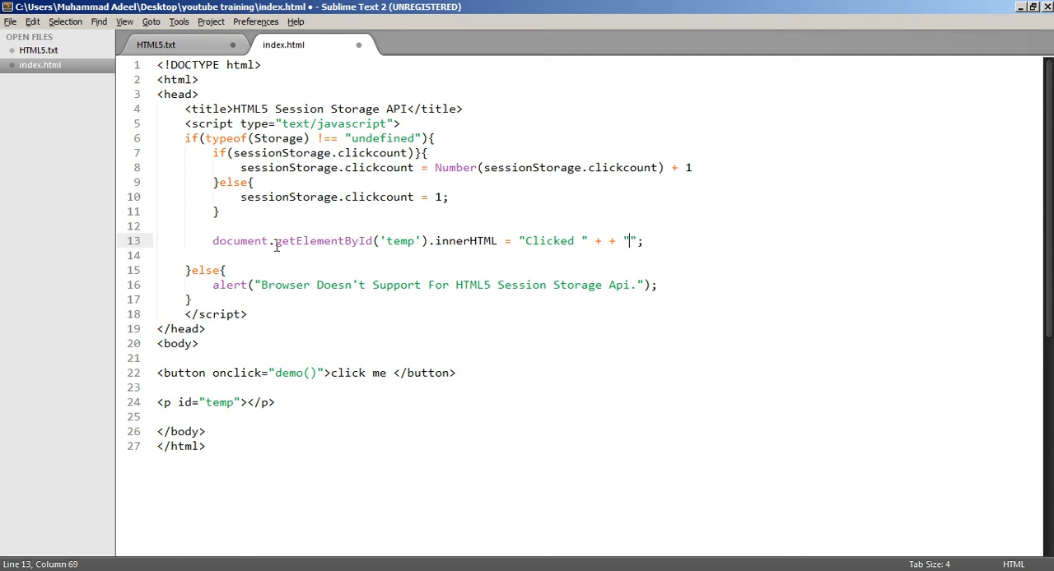
text(Times)
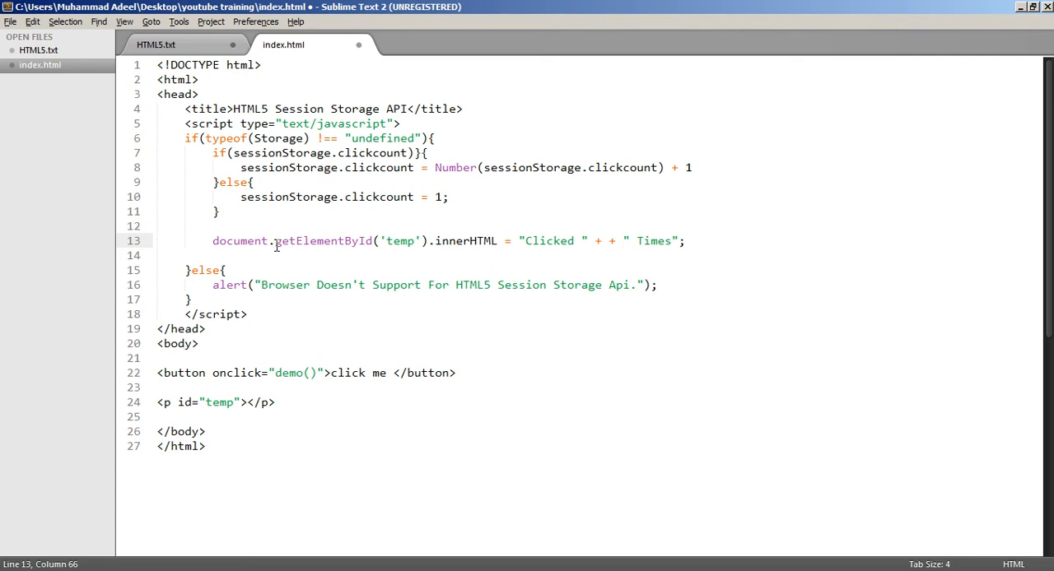
text(sessionStorage.clickcount)
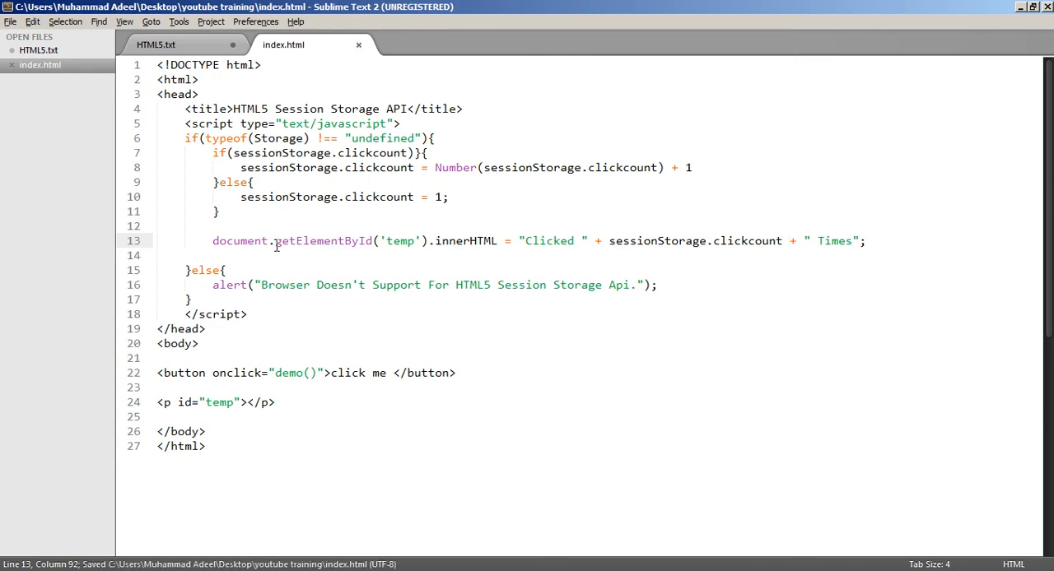
click(646, 241)
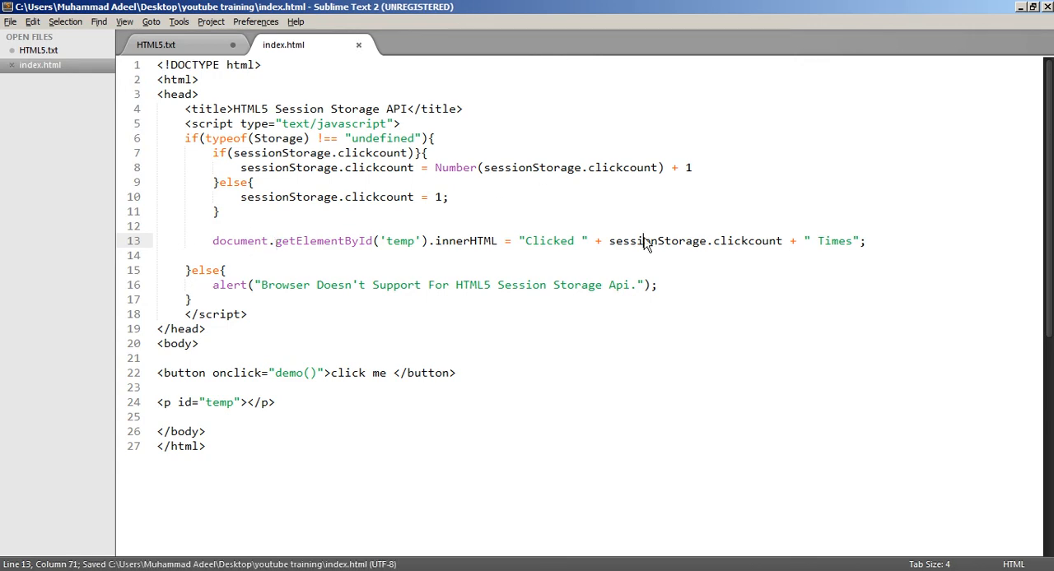
click(855, 247)
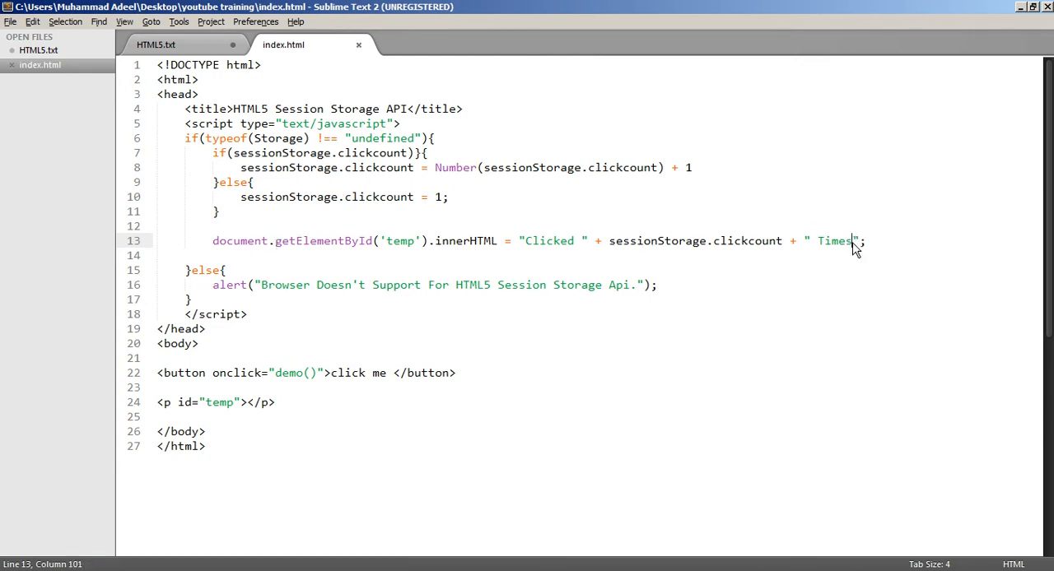
text(using this session.)
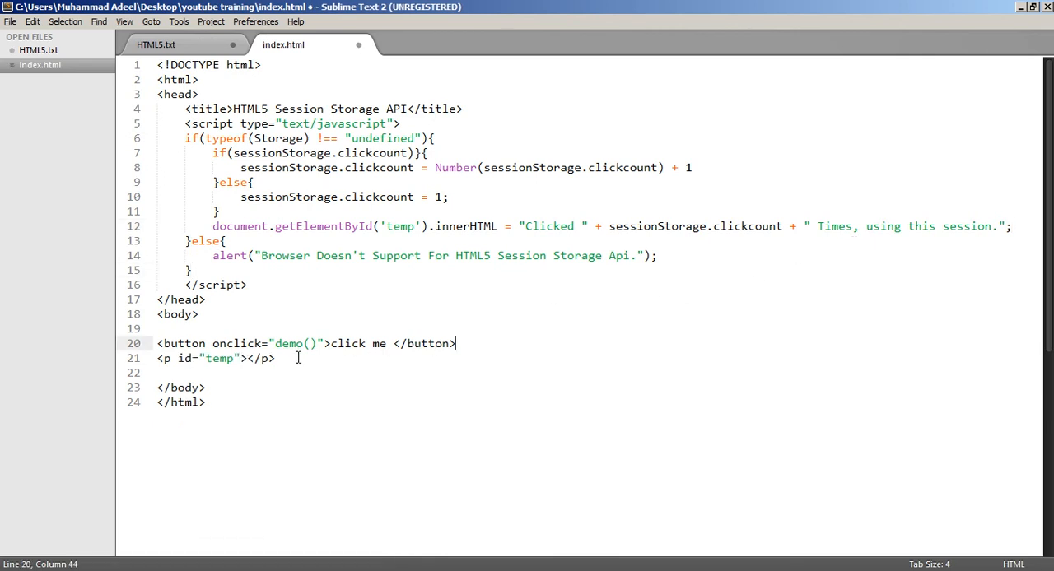
Save index.html and begin a function demo(){} declaration before the storage check
key(ctrl+s)
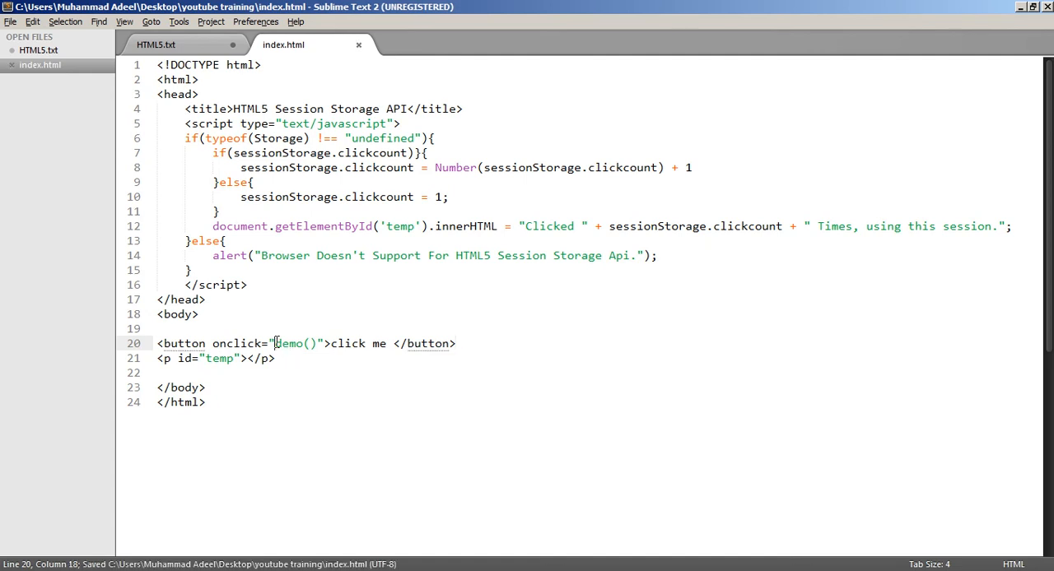
double_click(289, 343)
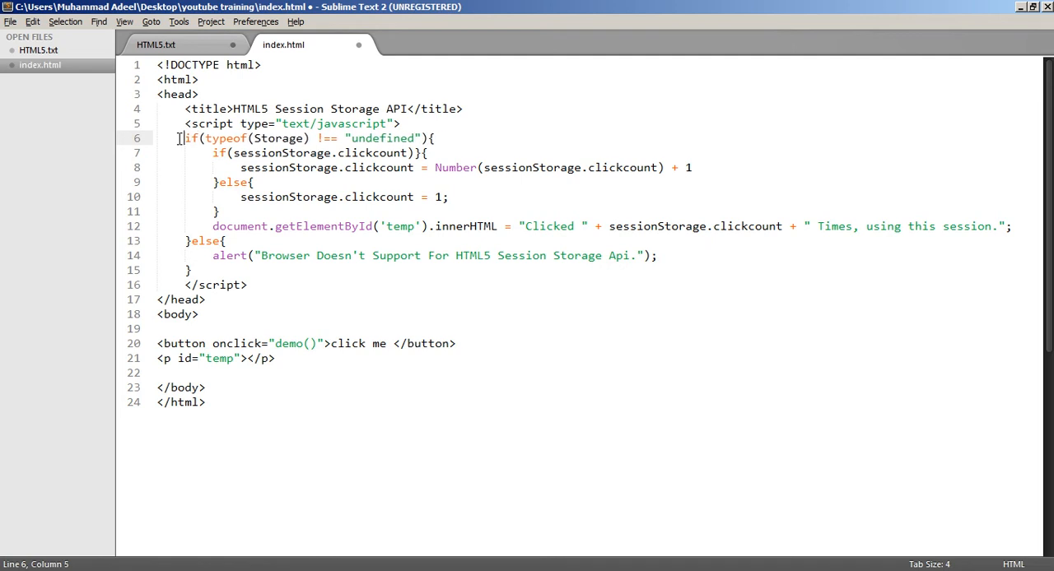
text(function dem)
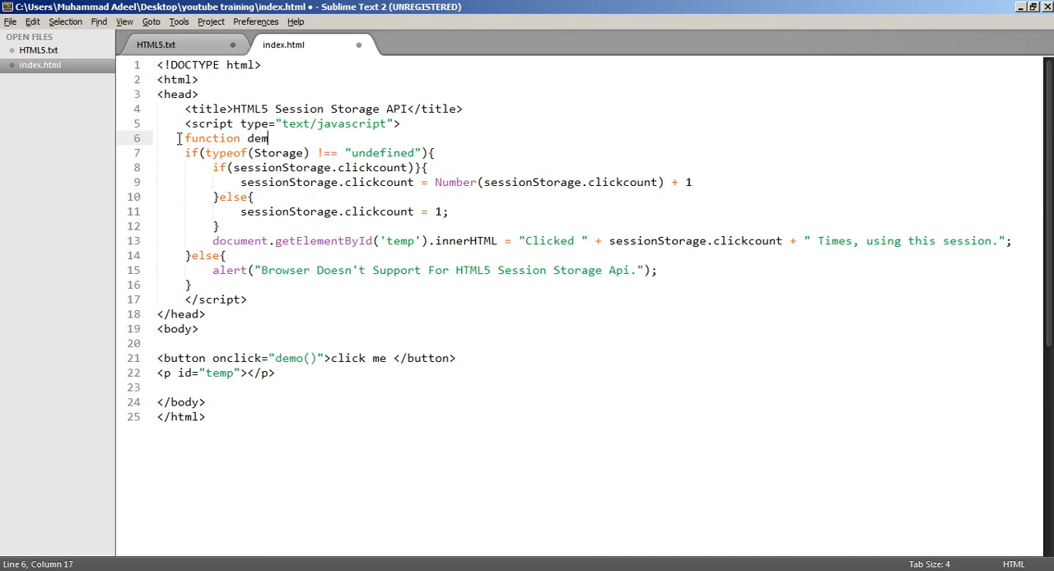
text(o(){})
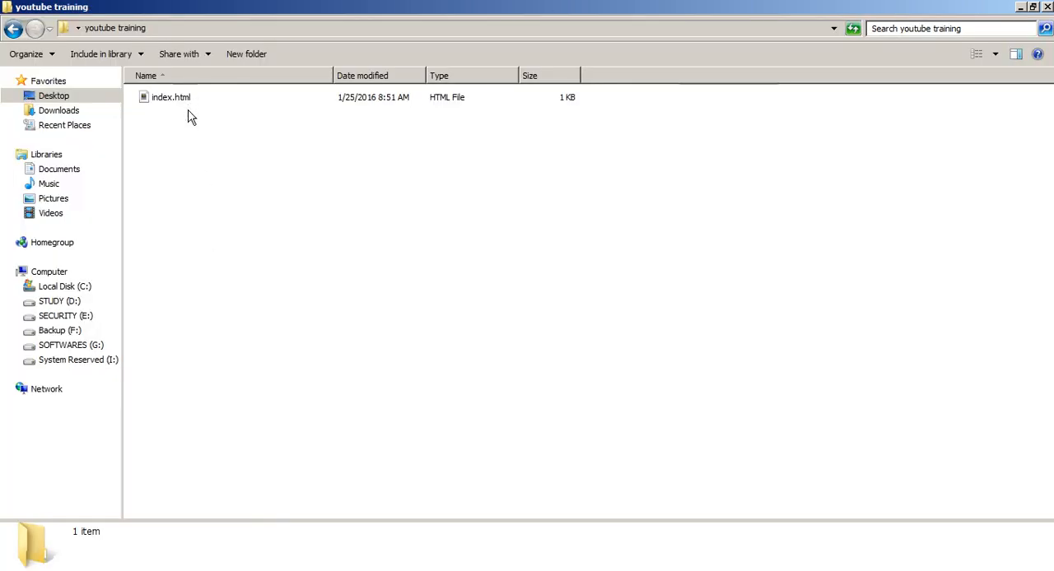
Right-click index.html in the youtube training folder to bring up its Open with options
right_click(171, 97)
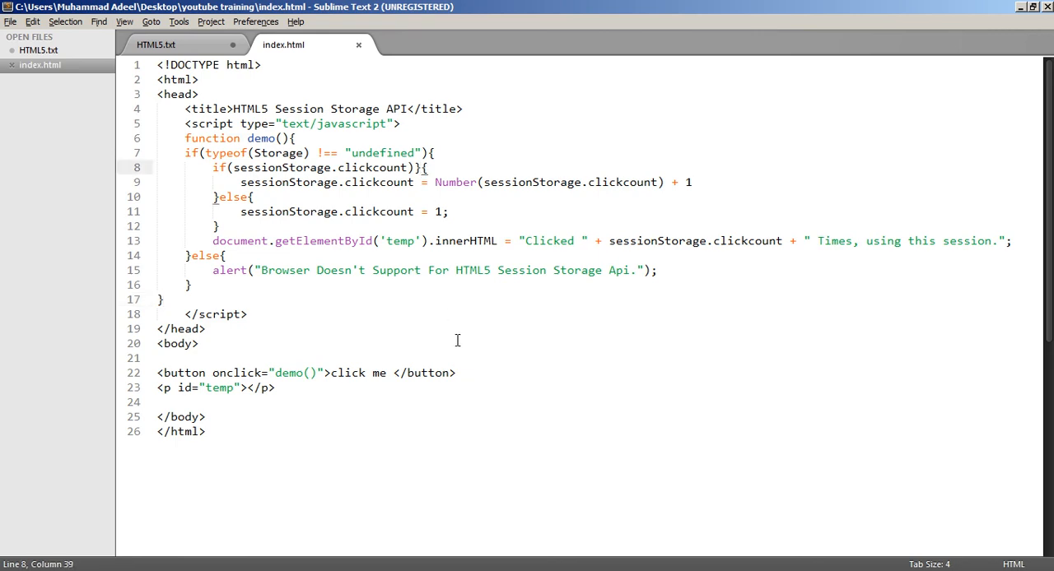
Remove the duplicate ')' from if(sessionStorage.clickcount)){ and save index.html
key(ctrl+s)
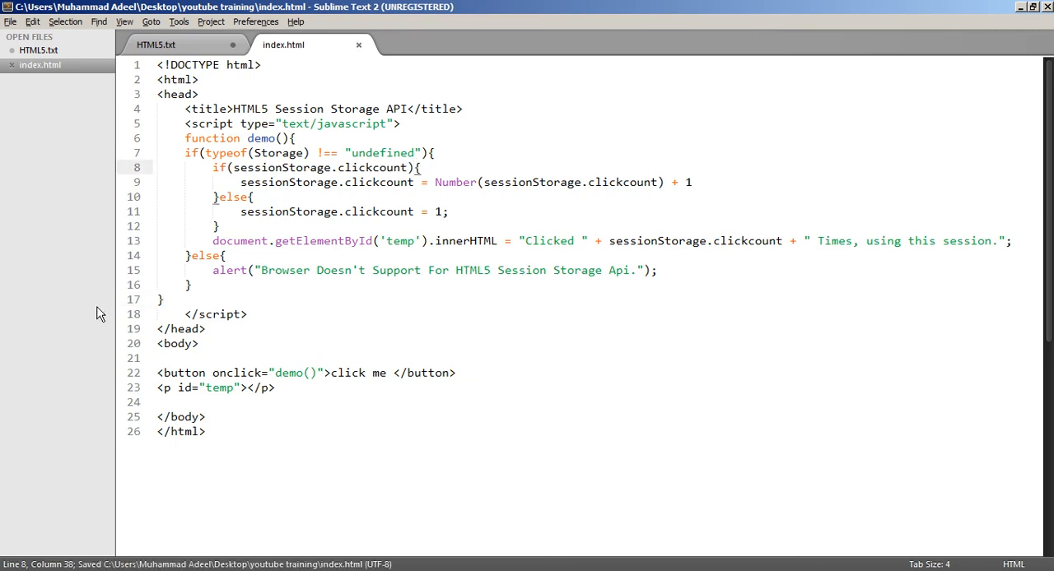
click(163, 300)
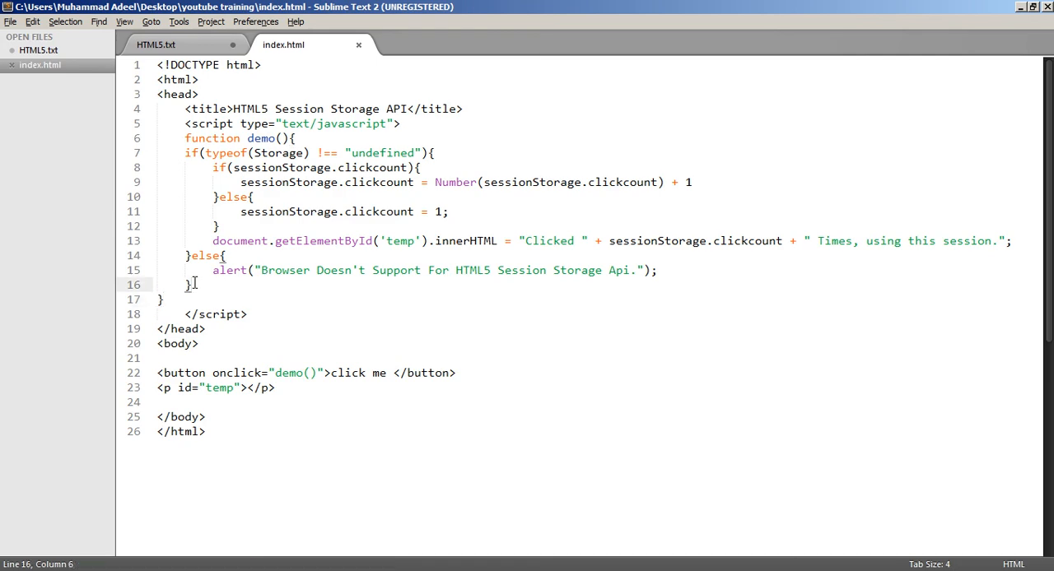
key(ctrl+s)
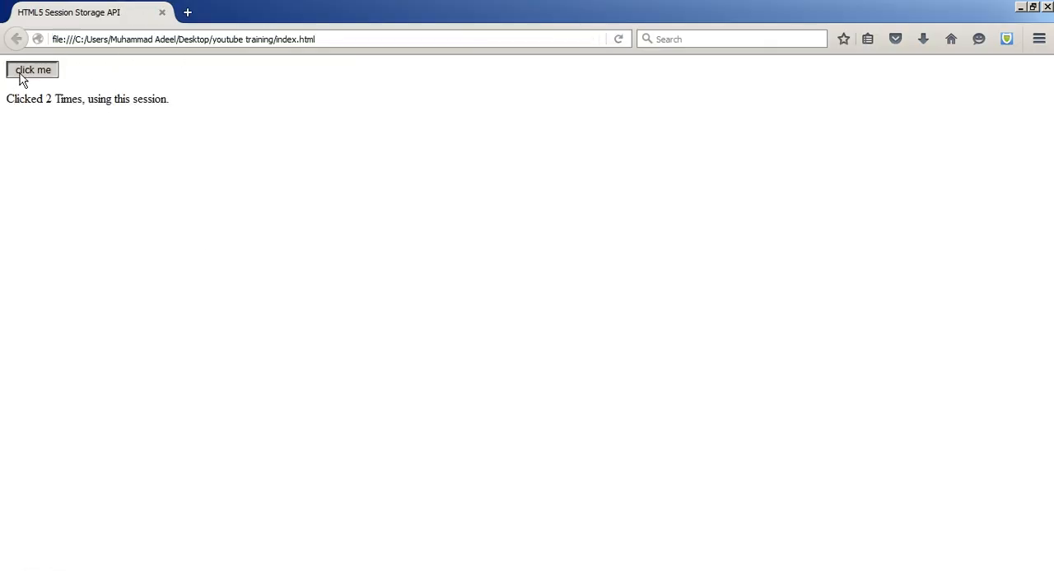
Click the page's button until the counter reads Clicked 15 Times
click(31, 69)
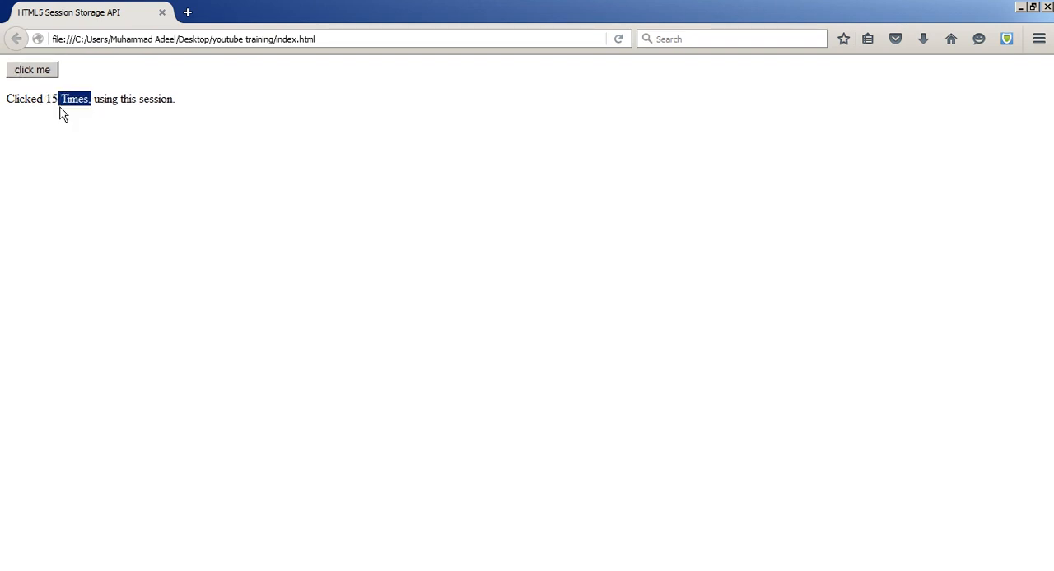
click(33, 69)
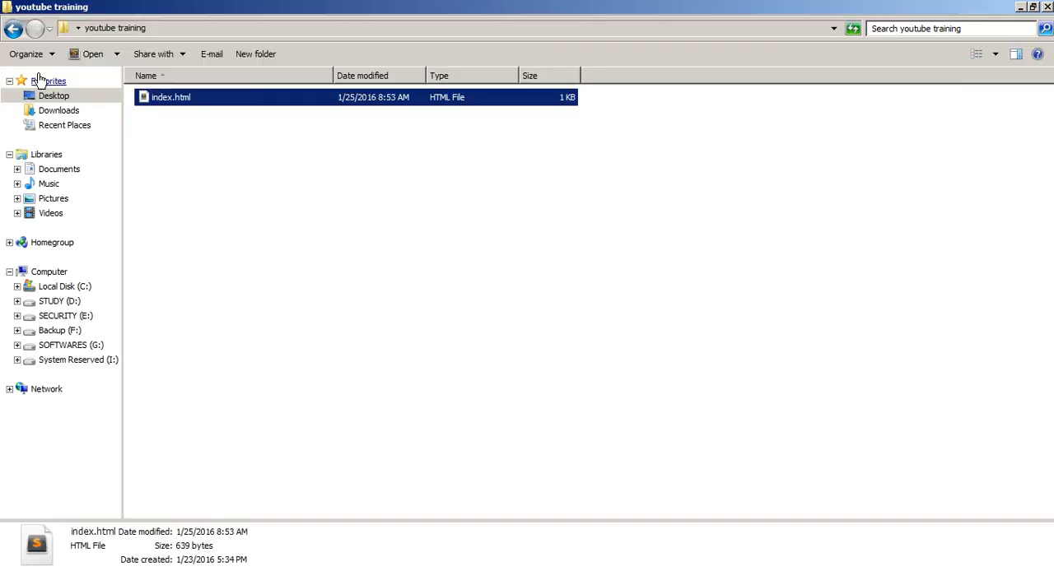
Open index.html in Firefox from Explorer, then return to its script in Sublime Text
right_click(170, 97)
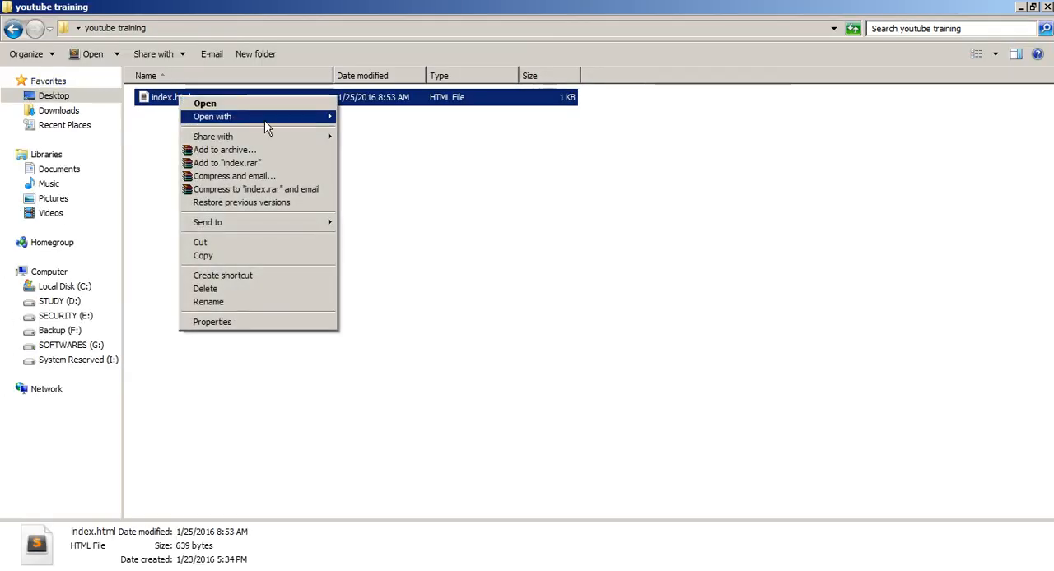
mouse_move(213, 116)
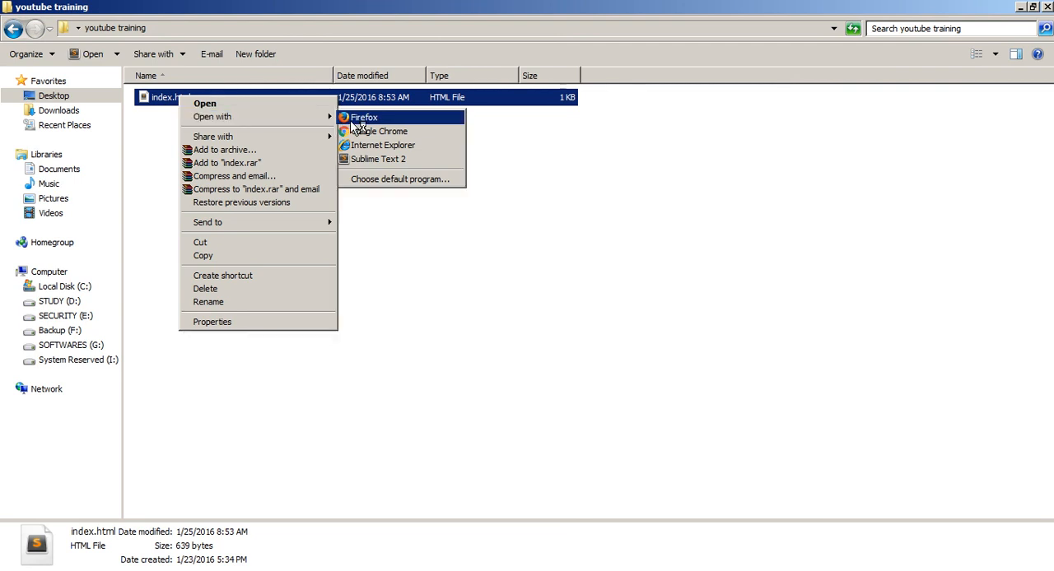
click(363, 117)
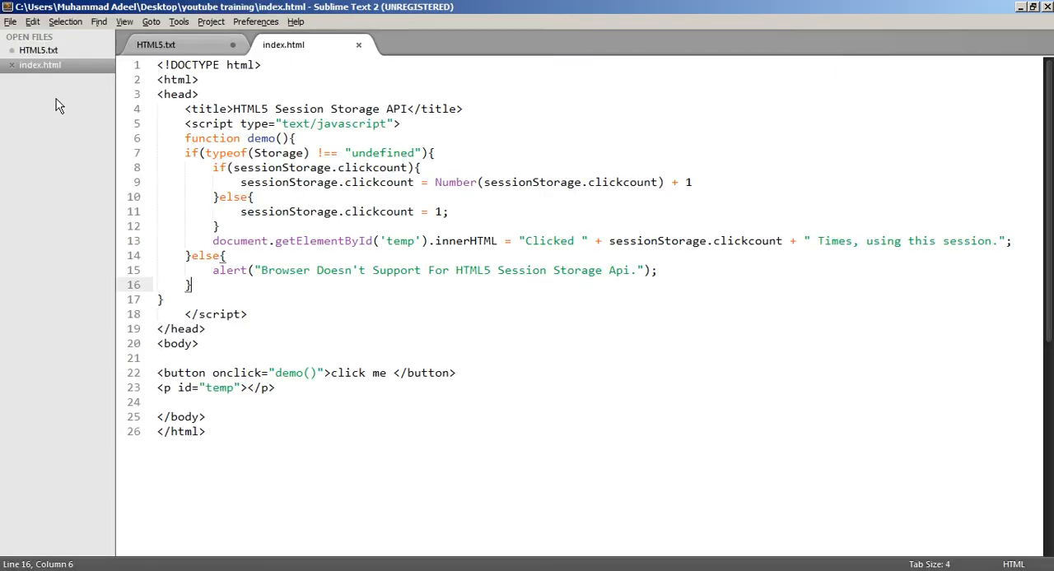
click(249, 270)
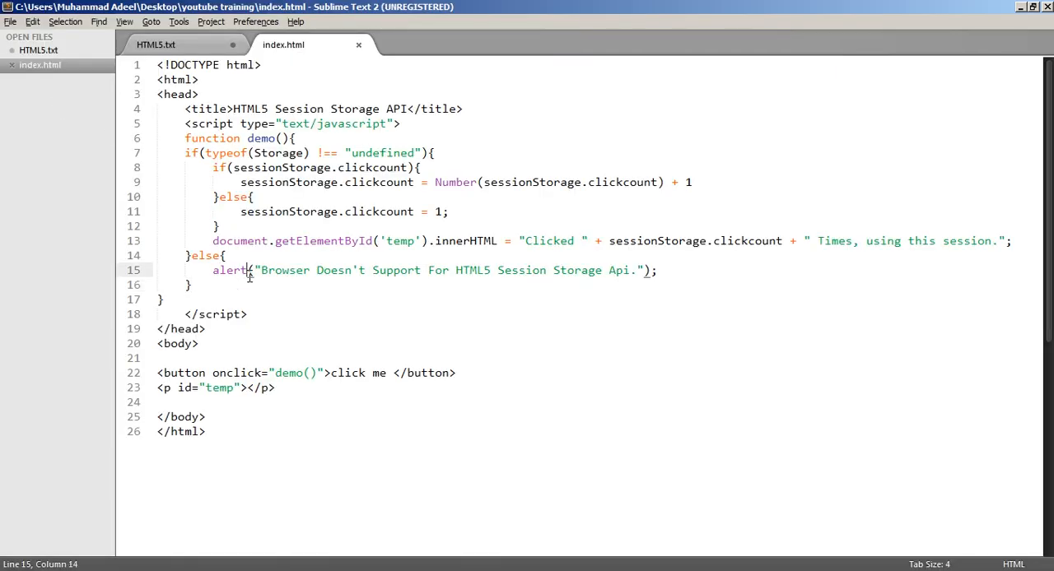